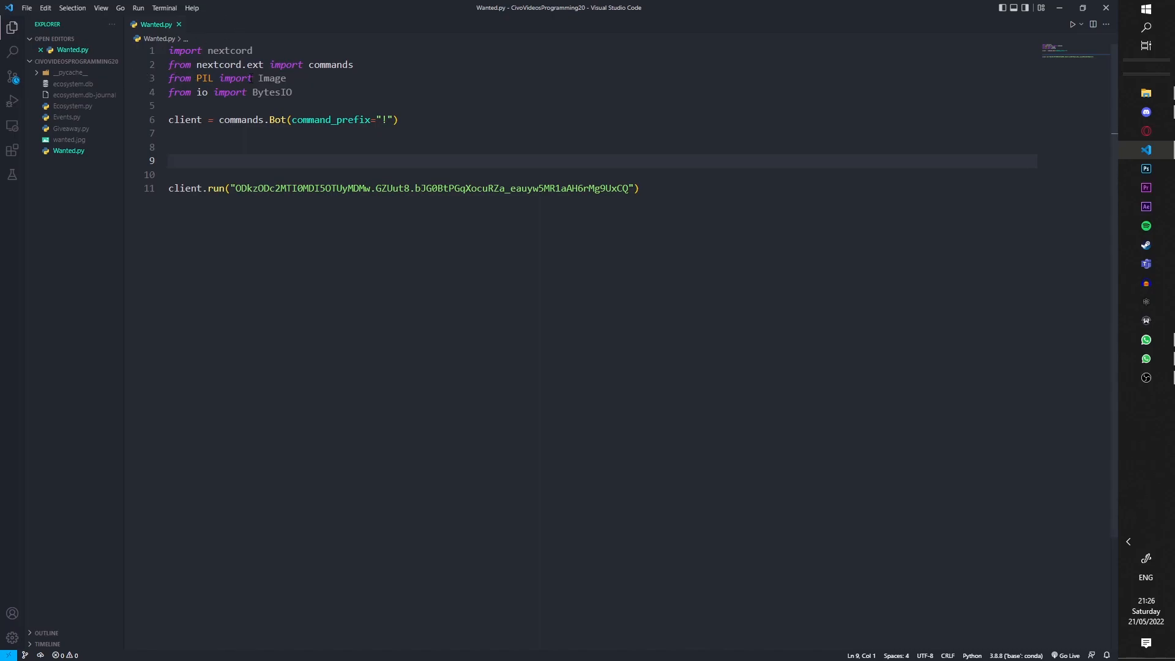
double_click(203, 78)
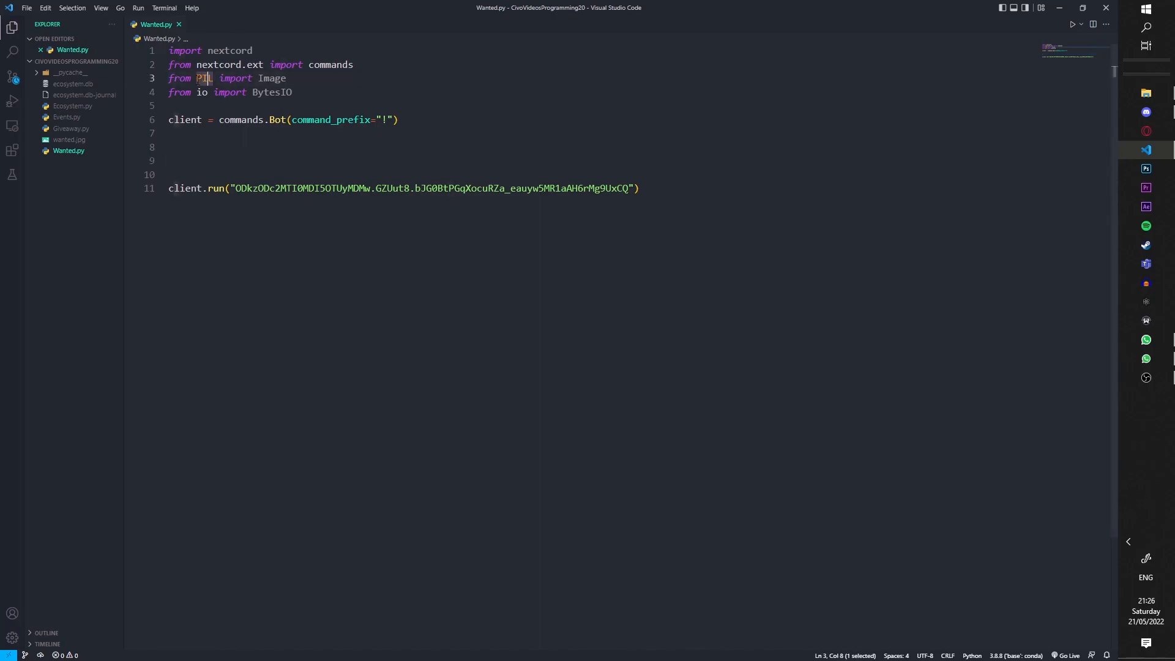
click(293, 91)
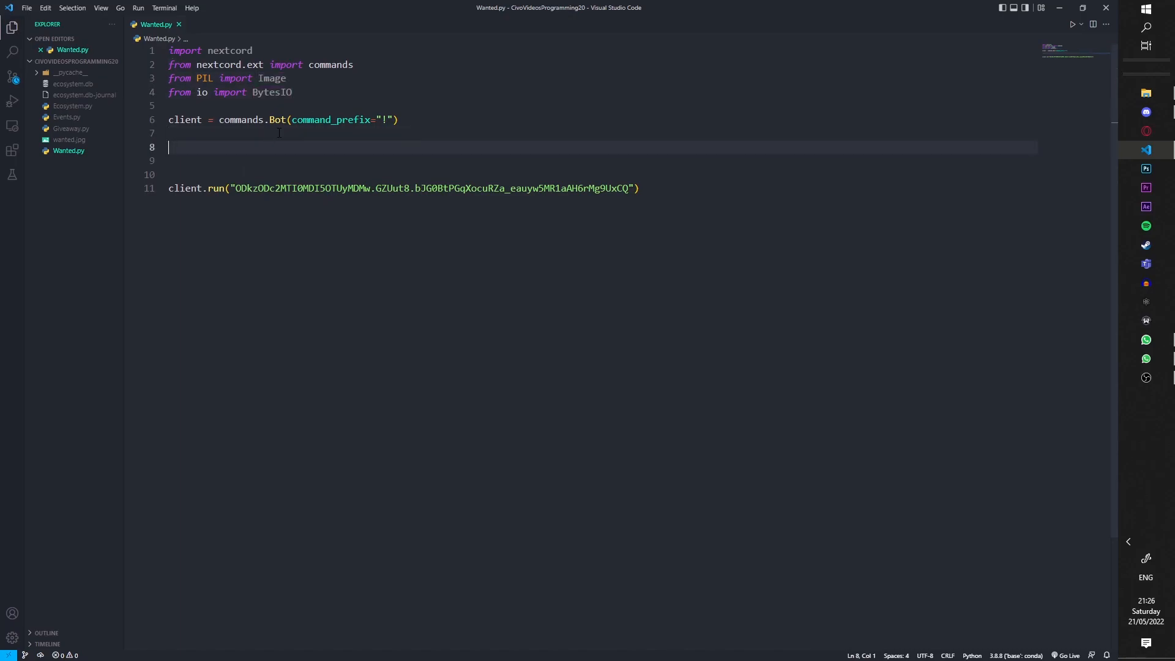
text(@cl)
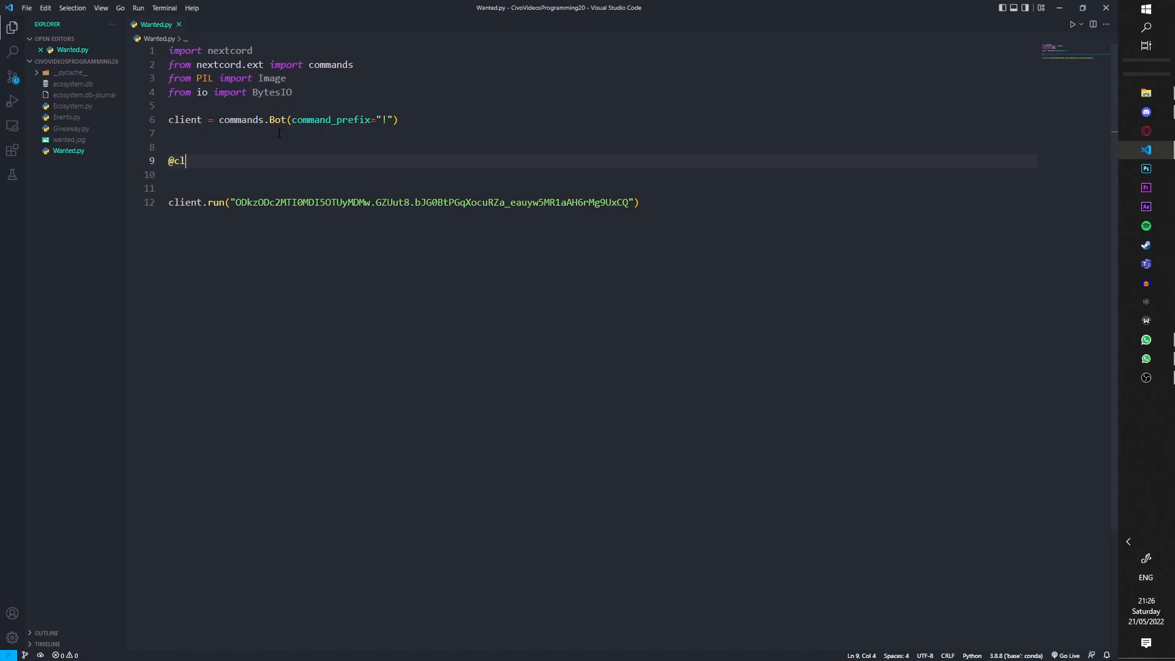
text(ient.command()
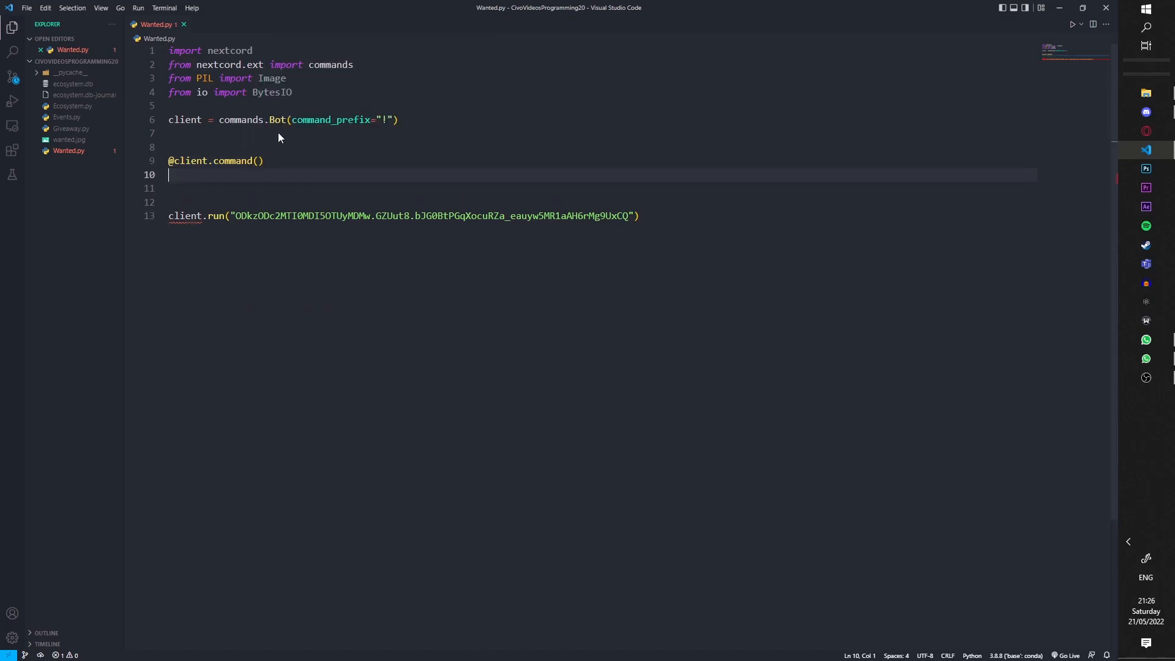
text(async def w)
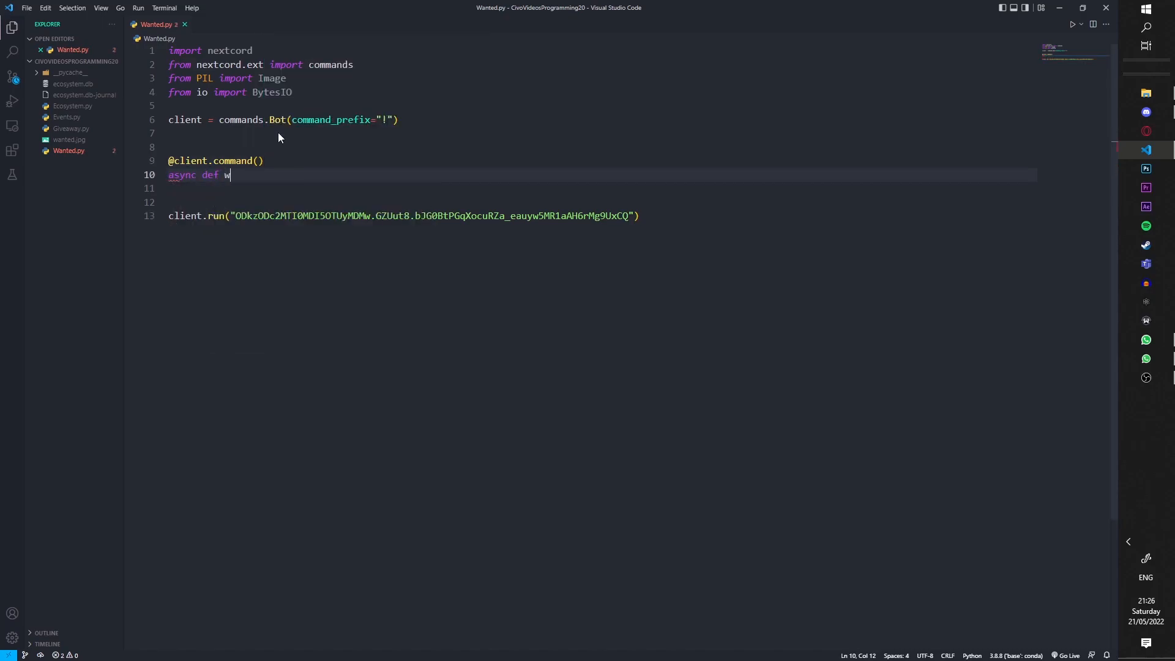
text(anted(ctx)
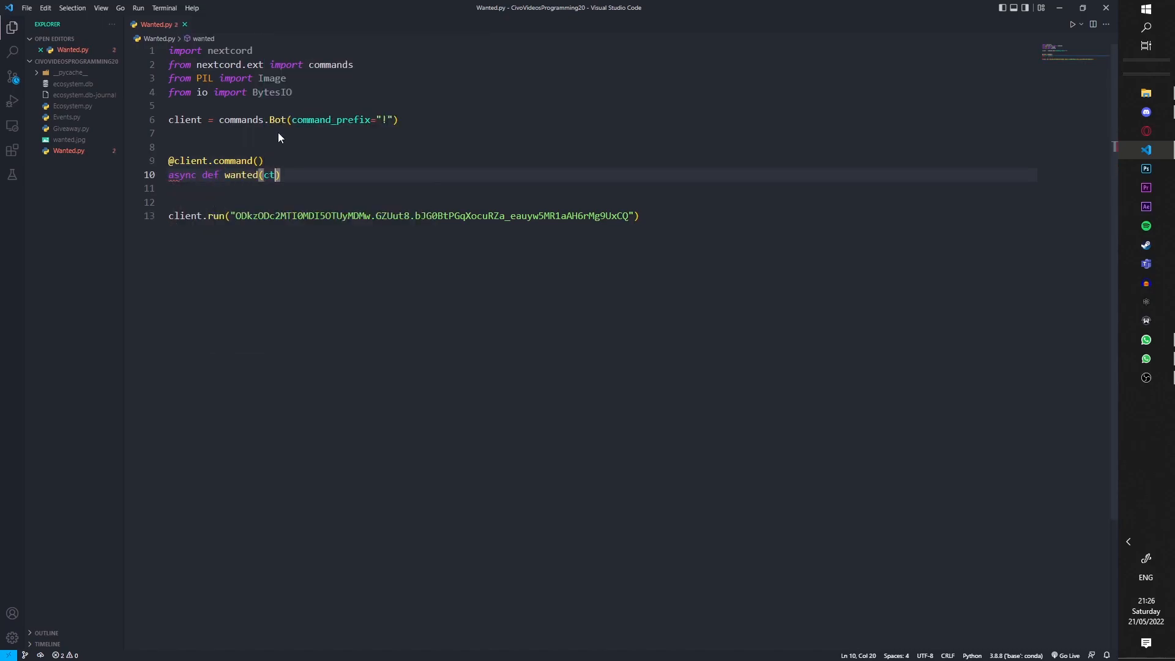
text())
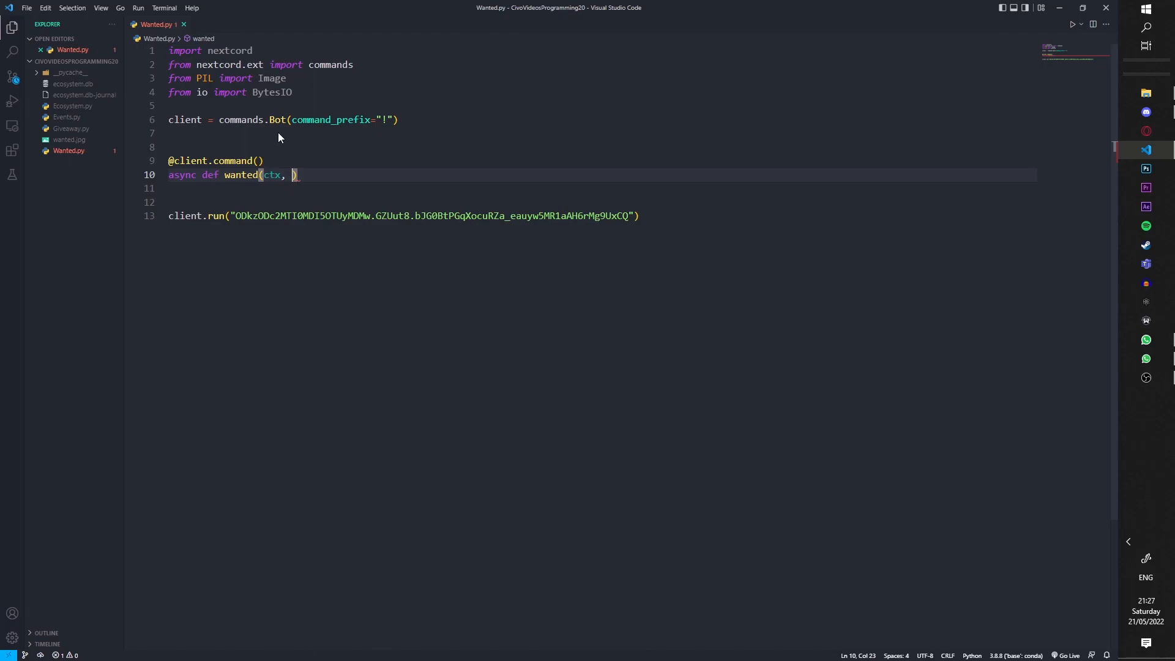
text(user:)
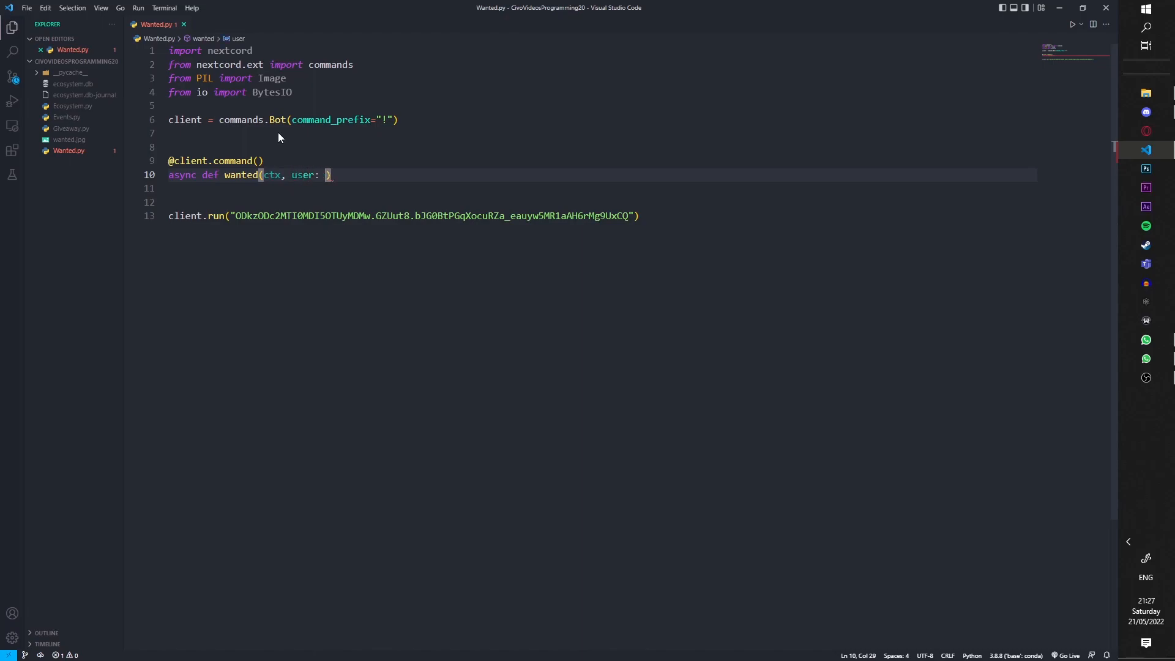
text(nextcord)
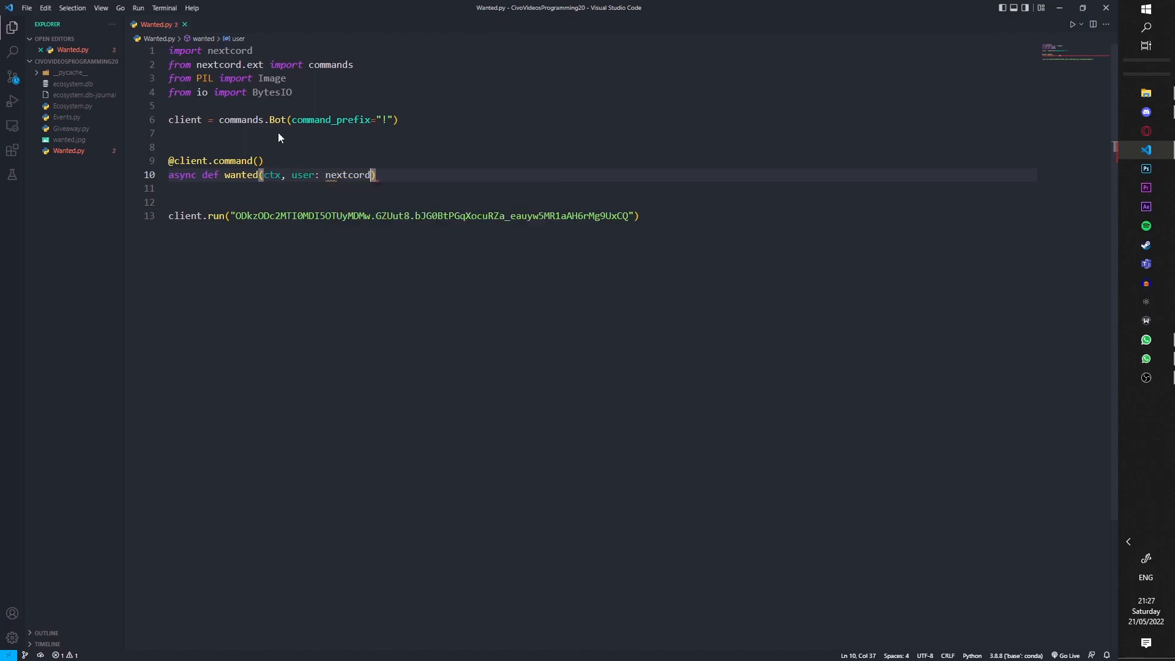
text(.user)
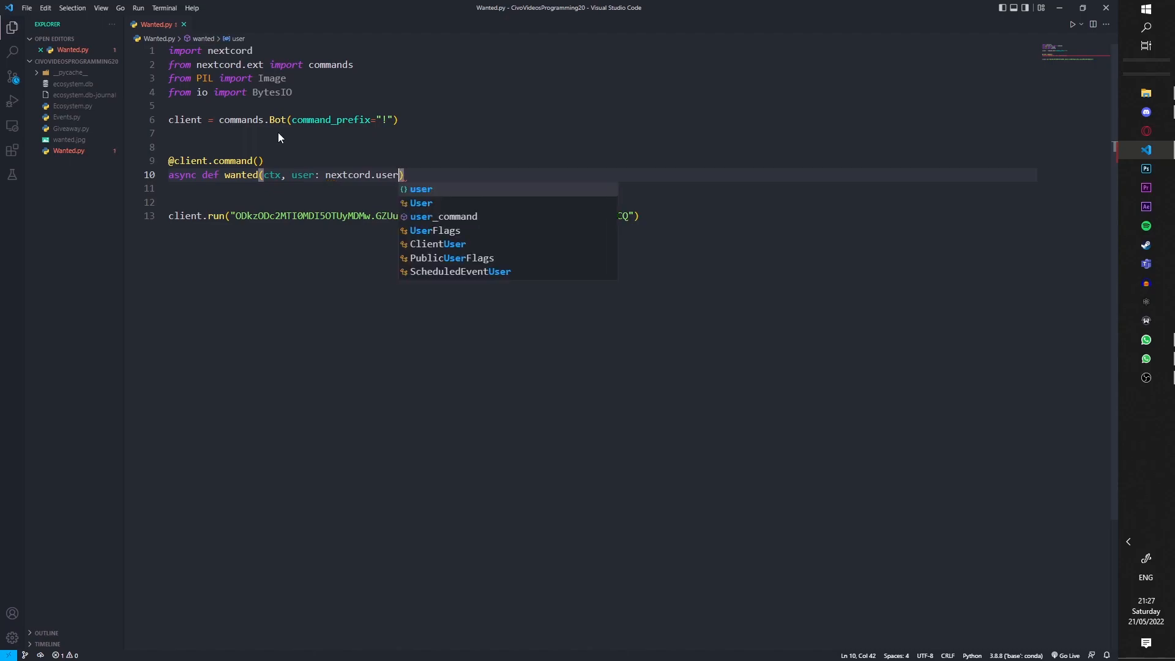
click(421, 202)
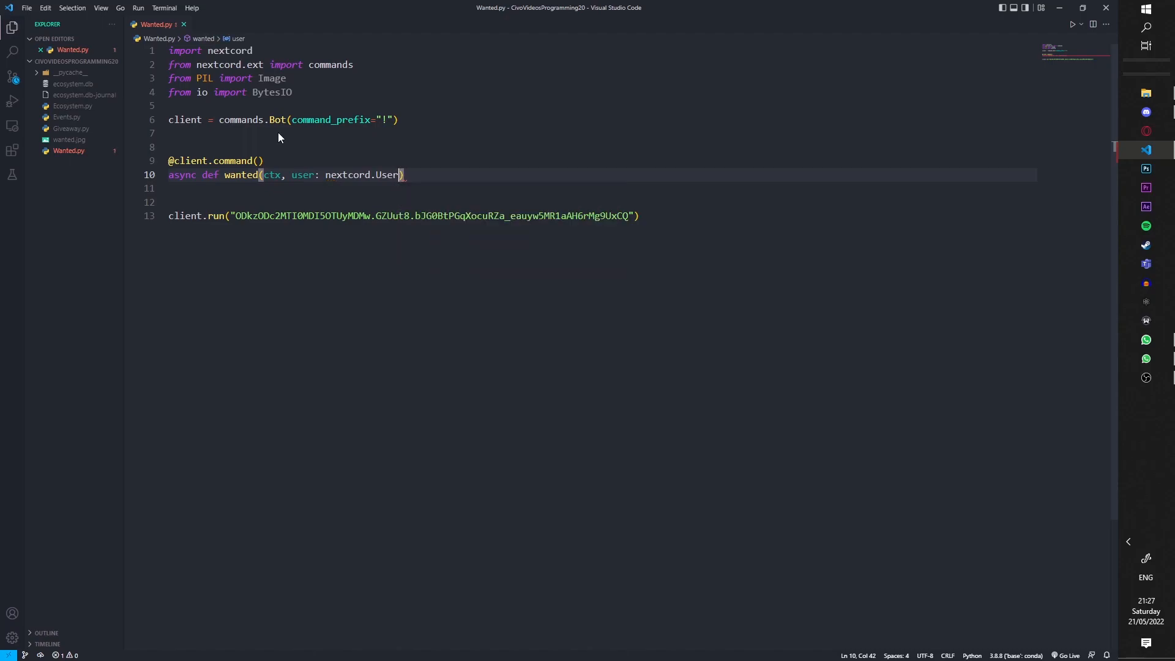
text(= None)
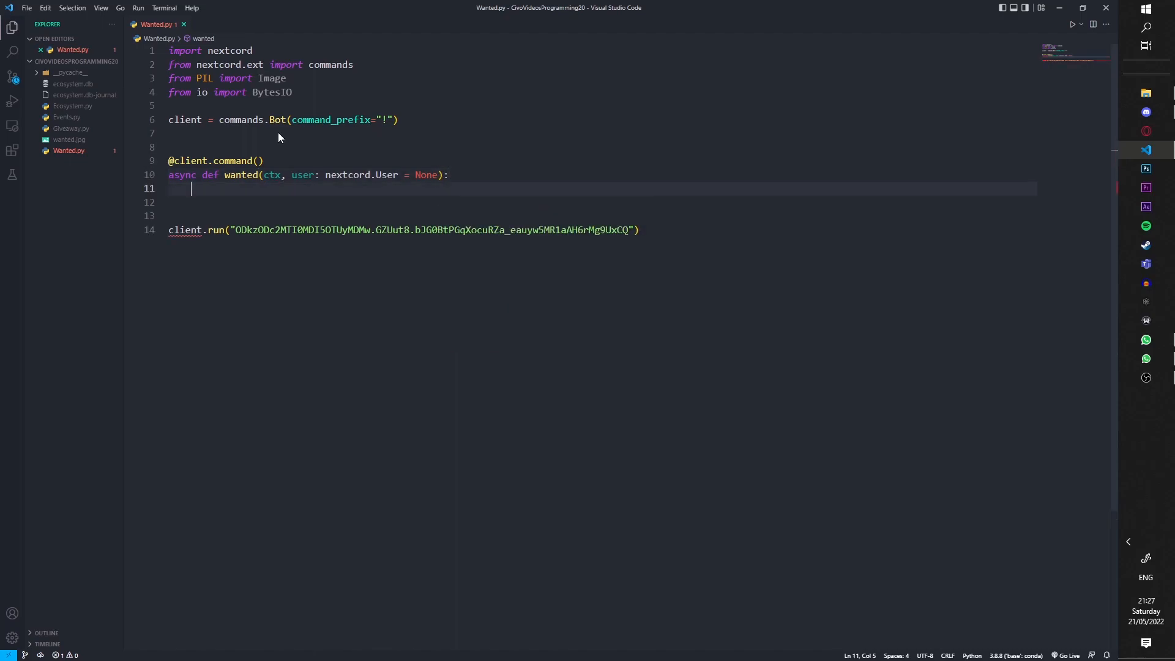
- Default the user to ctx.author when no user is passed (if user == None)
text(if user)
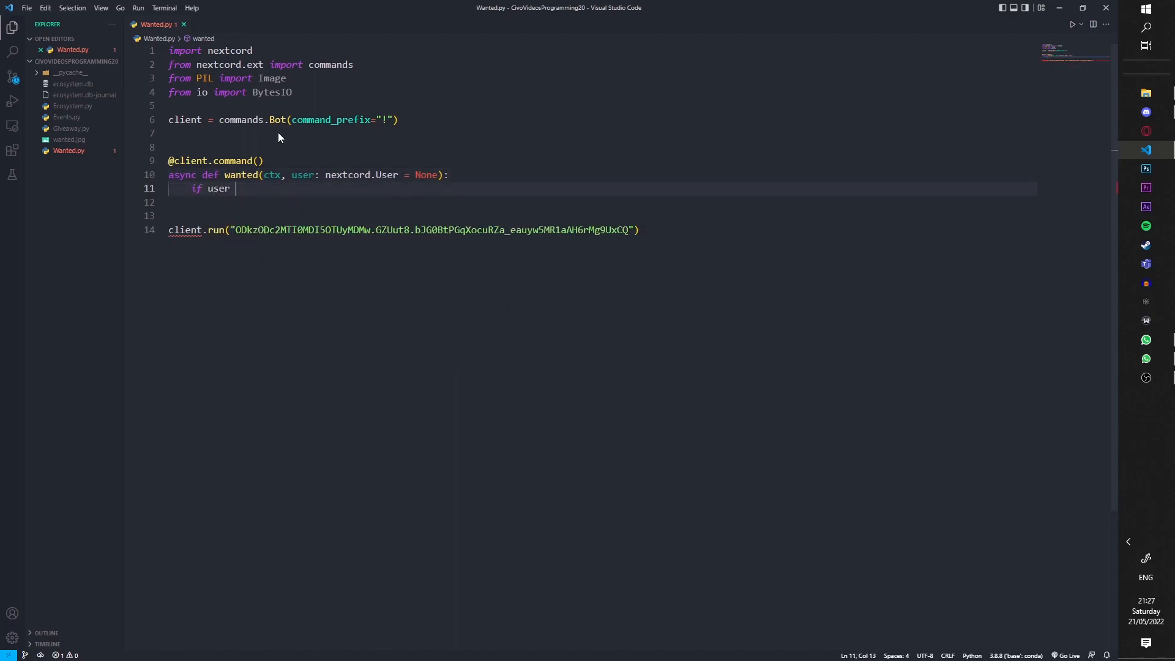
text(== None)
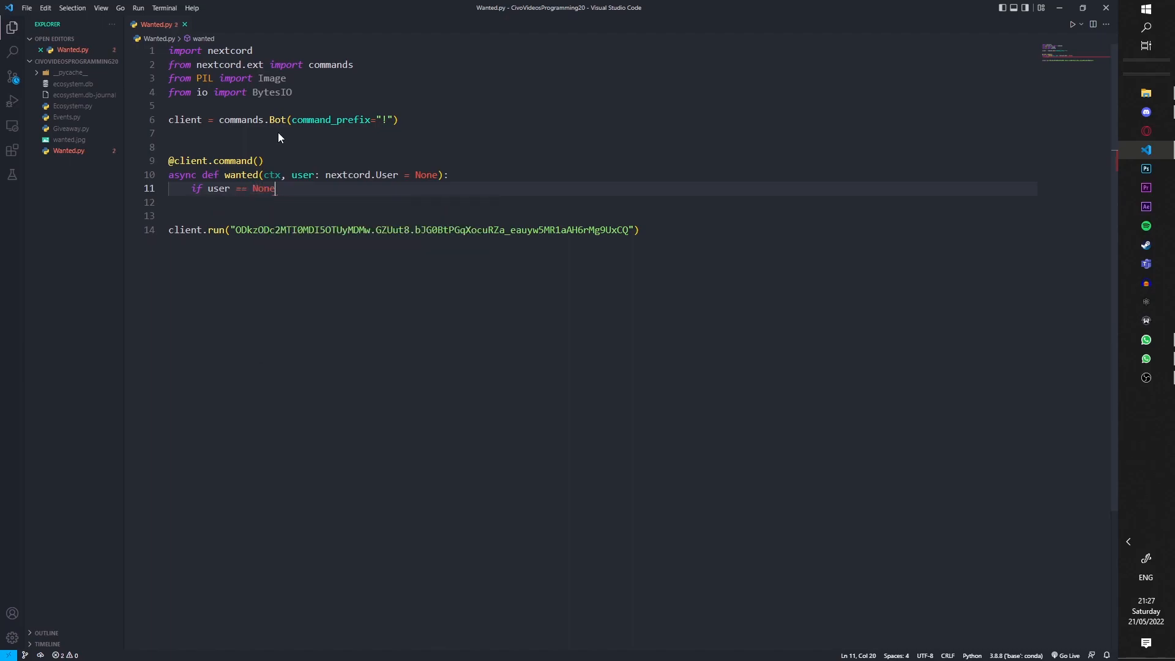
text(:)
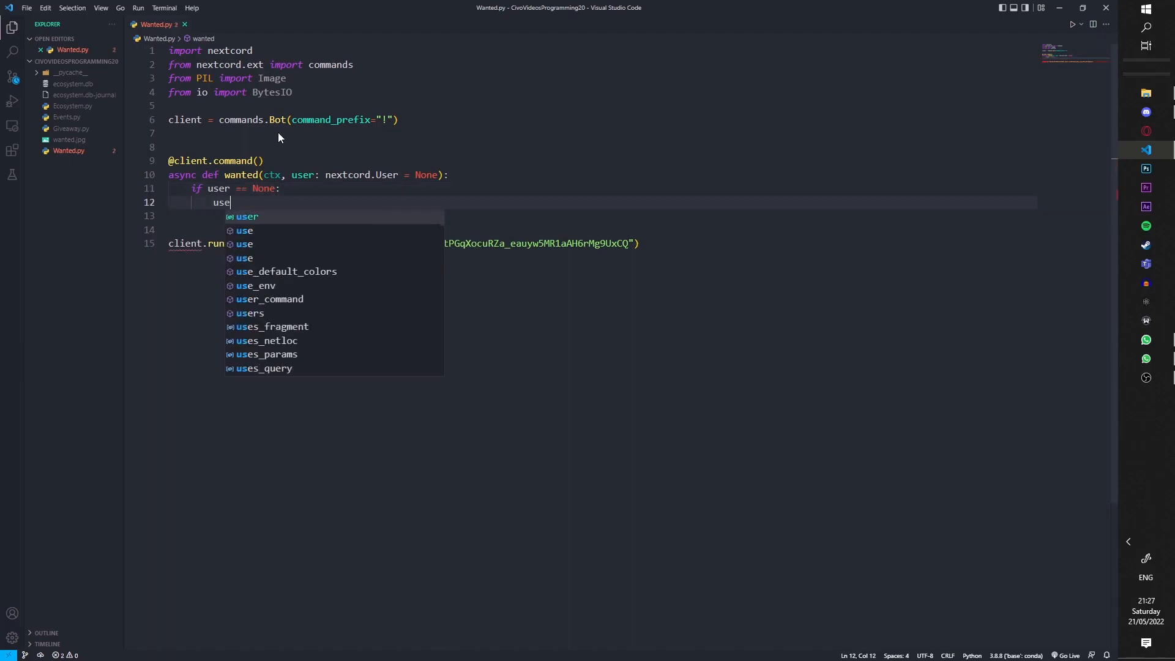
text(r = ctx)
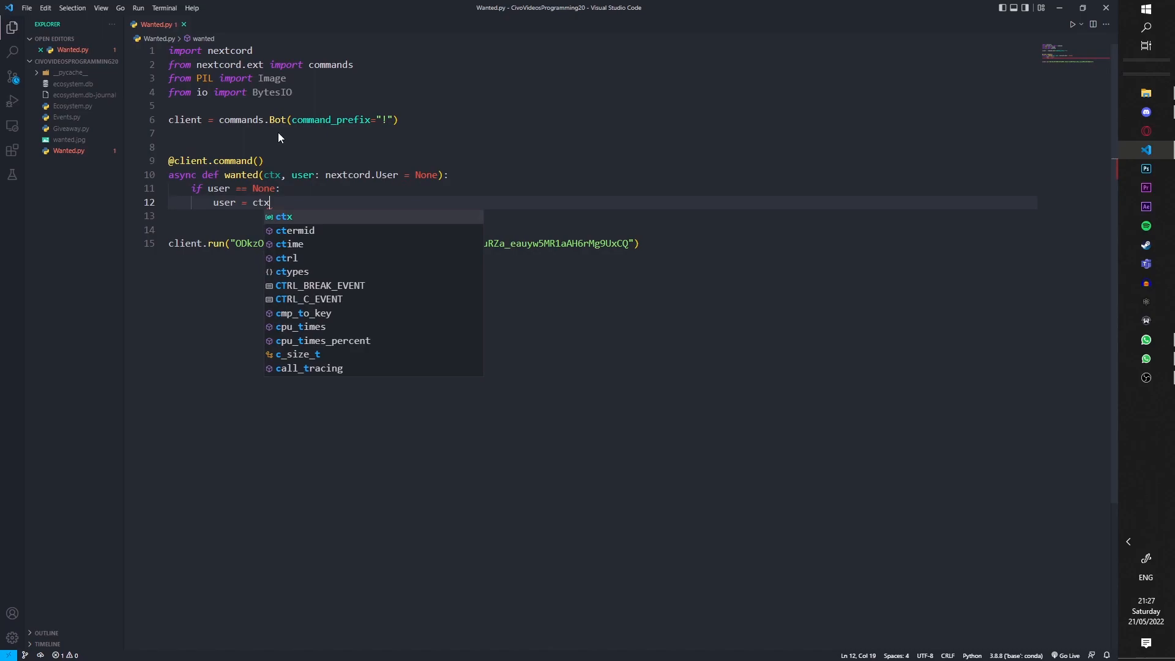
text(.auth)
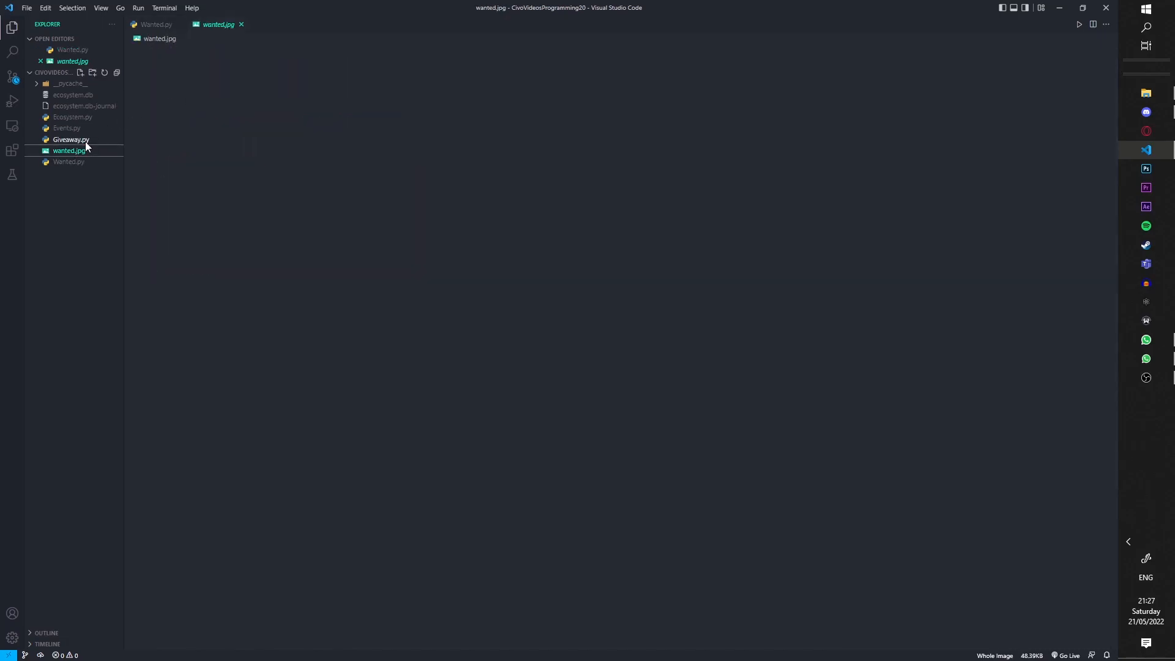
mouse_move(222, 65)
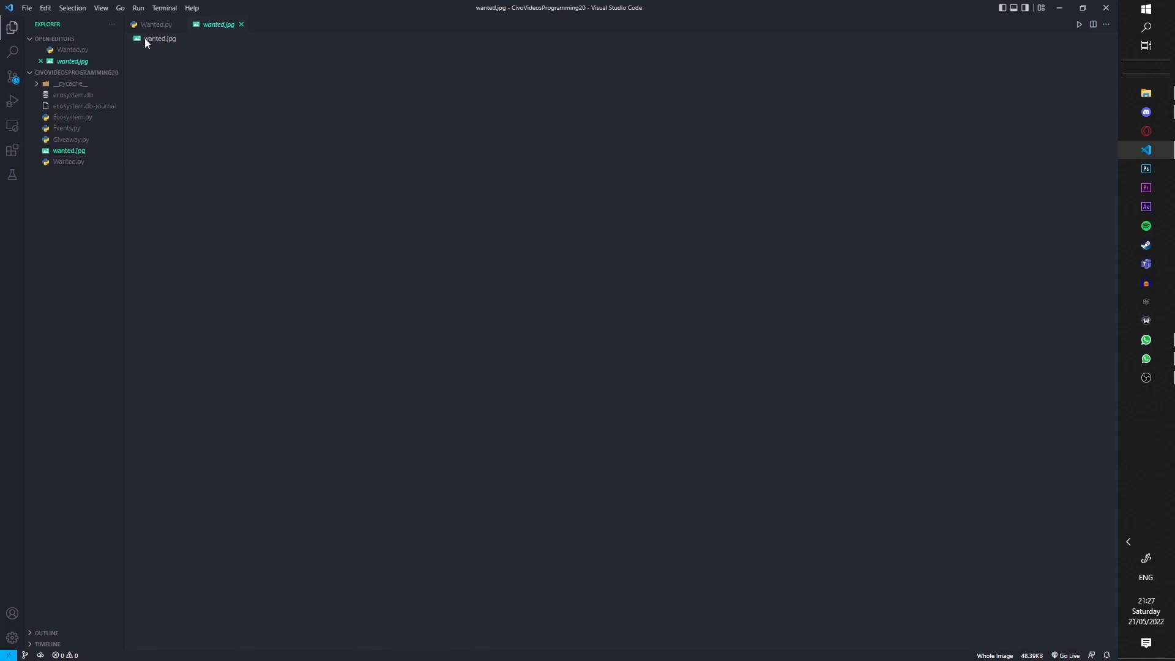
mouse_move(218, 43)
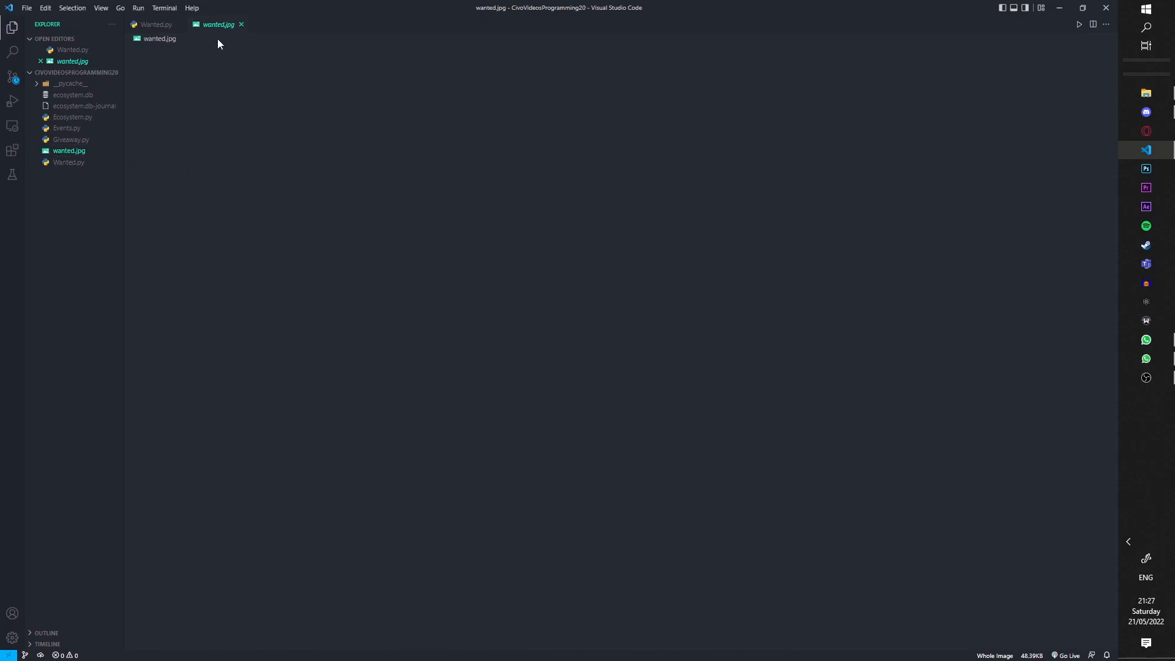
- Load the poster template with wanted = Image.open("wanted.jpg") inside the command
click(155, 25)
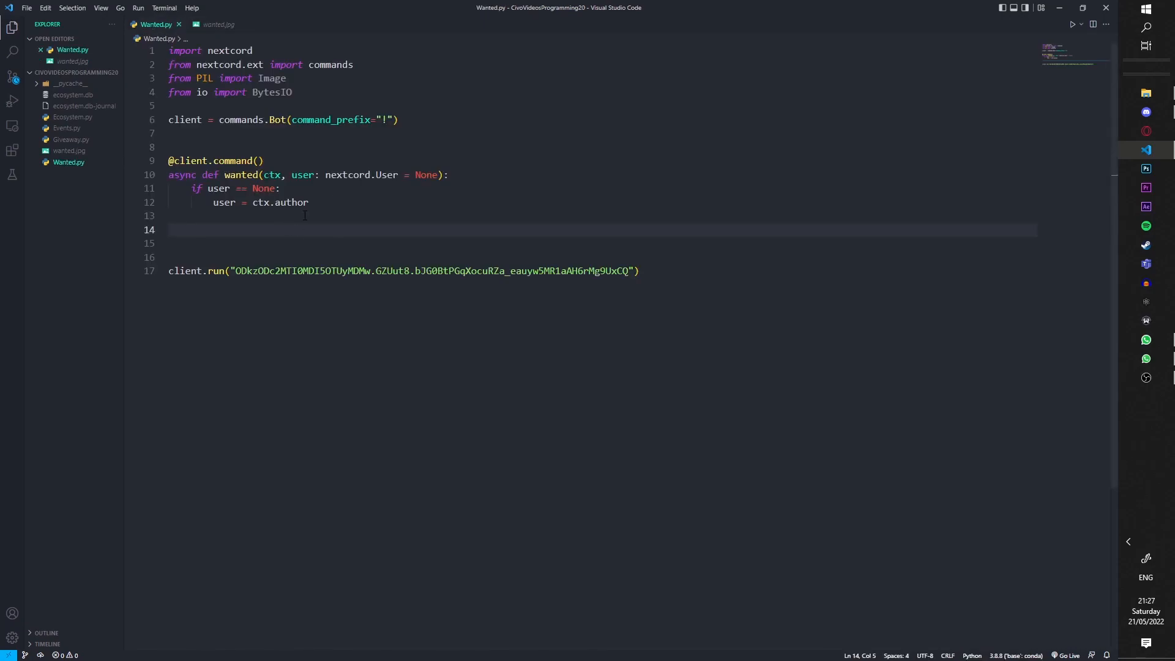
text(wanted =)
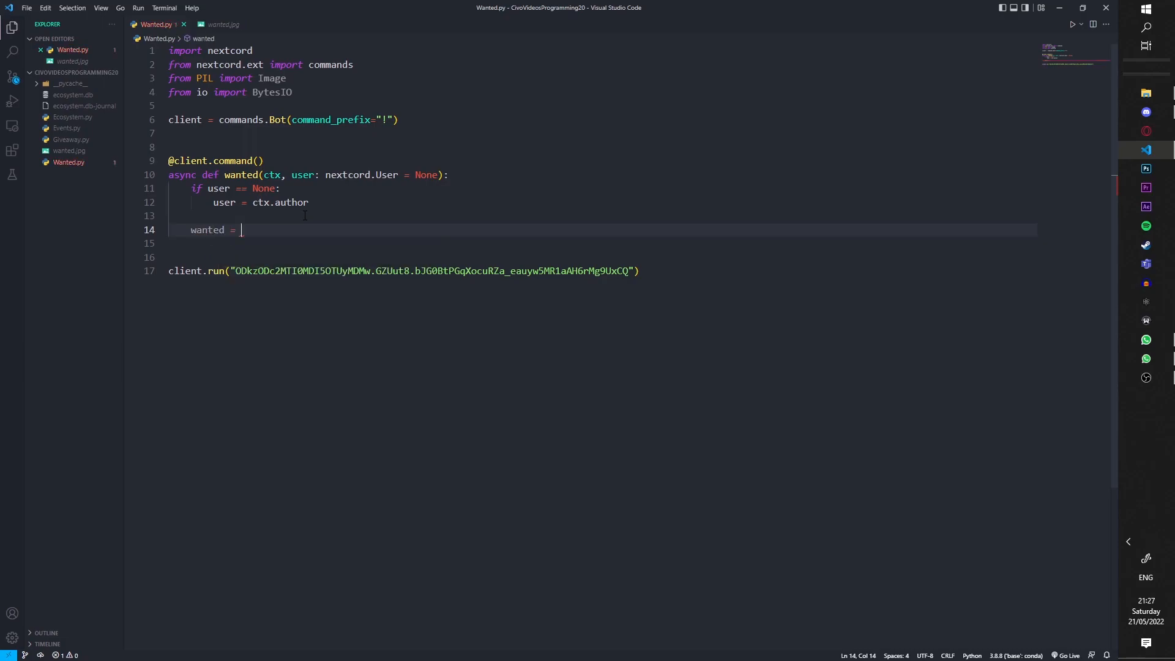
text(Image)
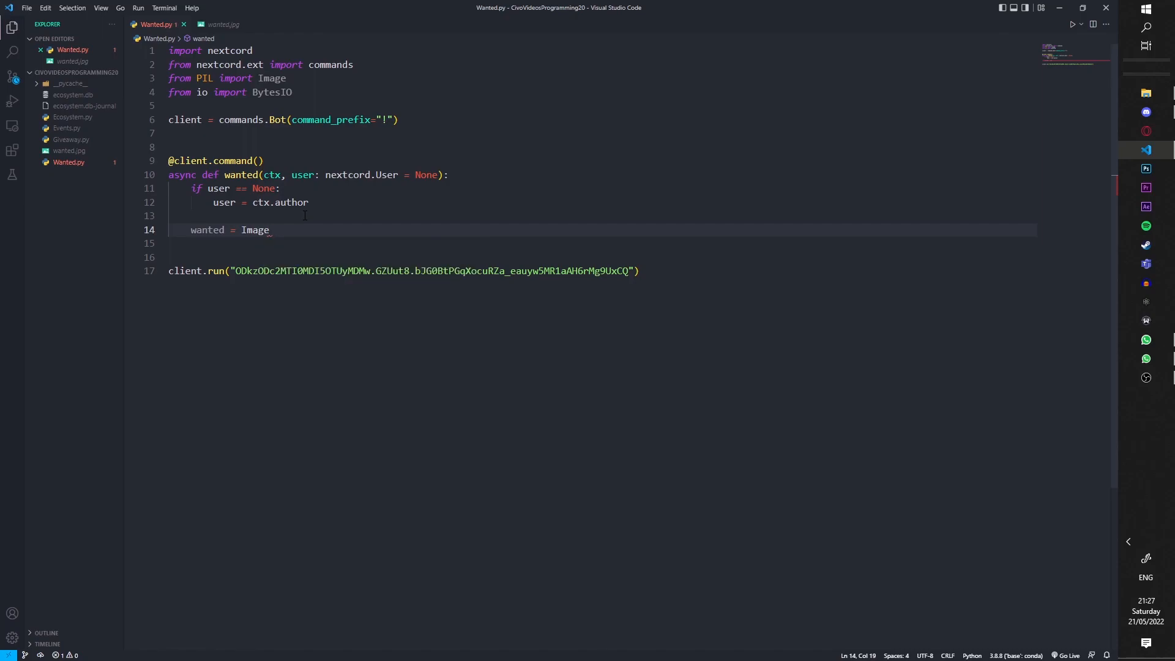
key(ctrl+s)
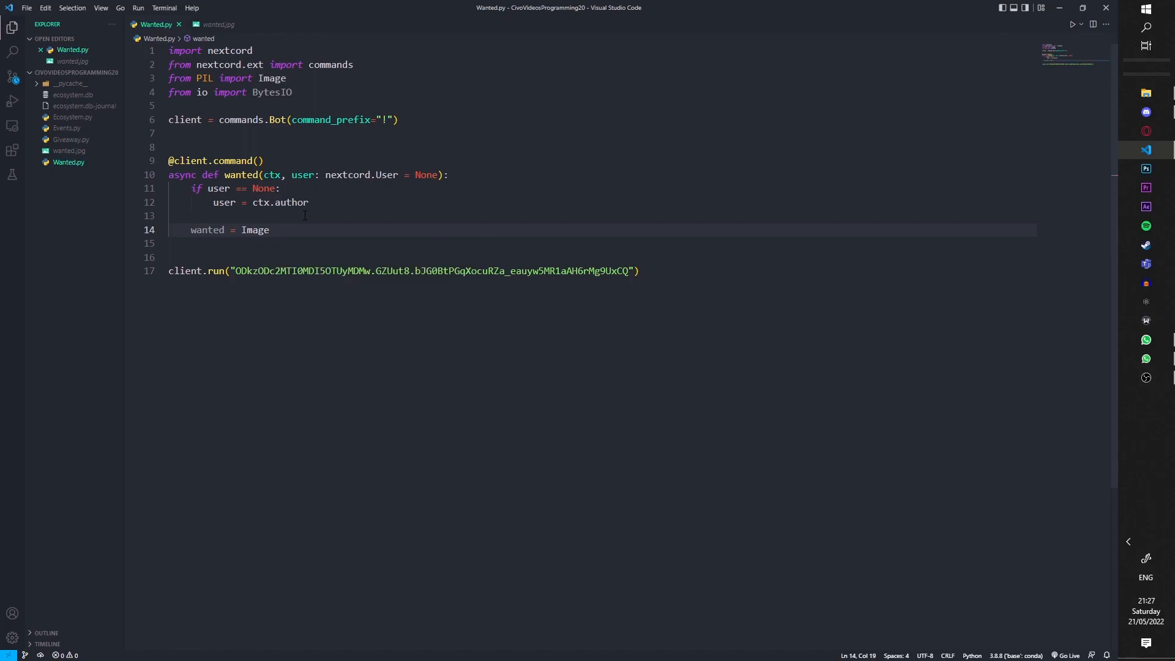
text(.)
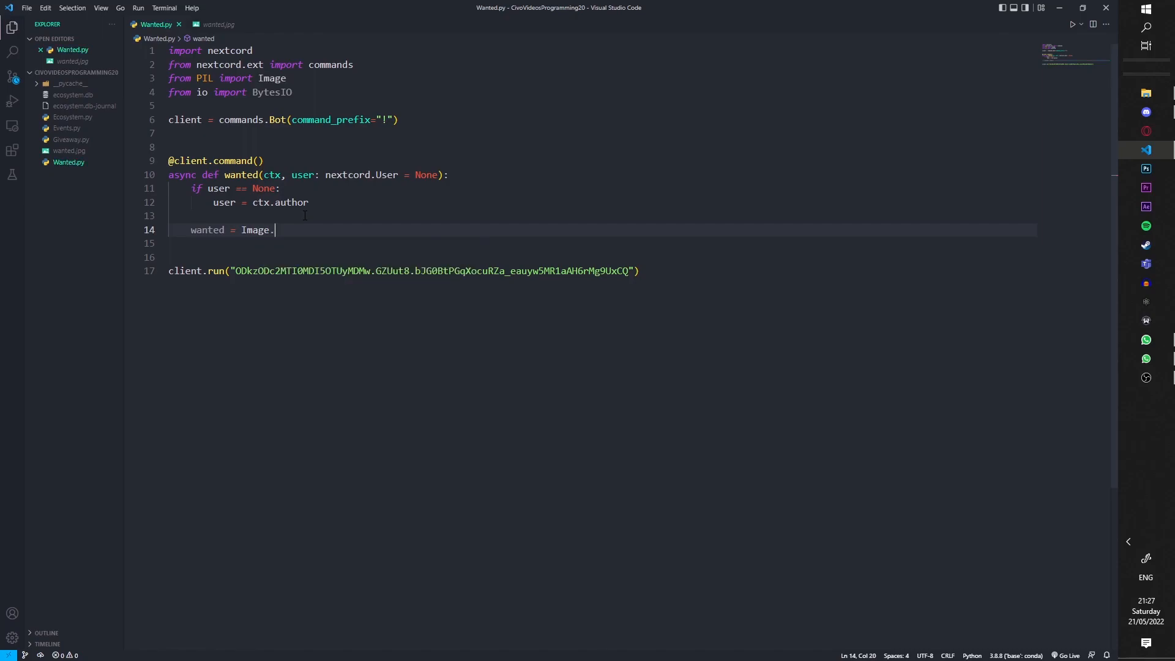
text(open())
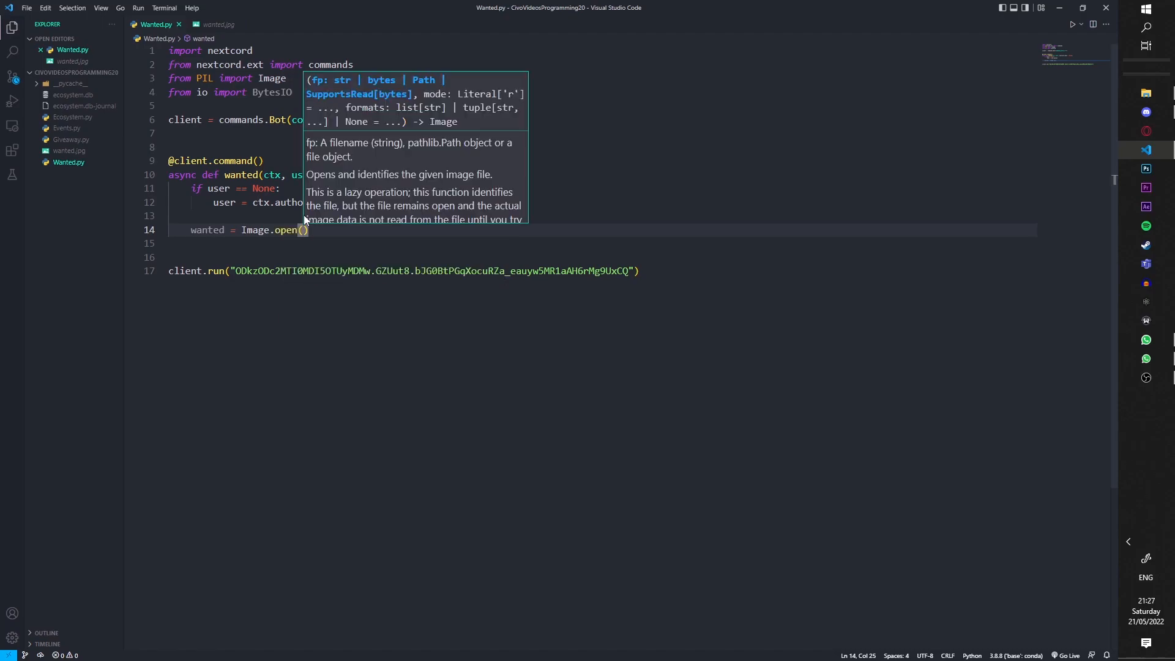
text("w)
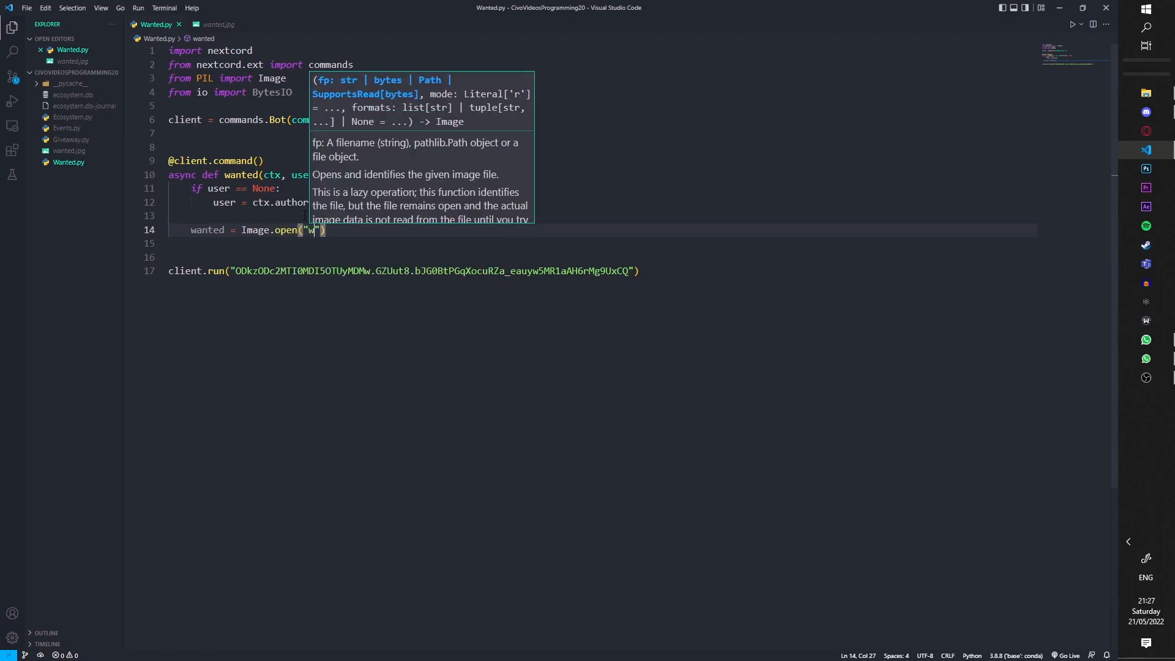
text(anted.j)
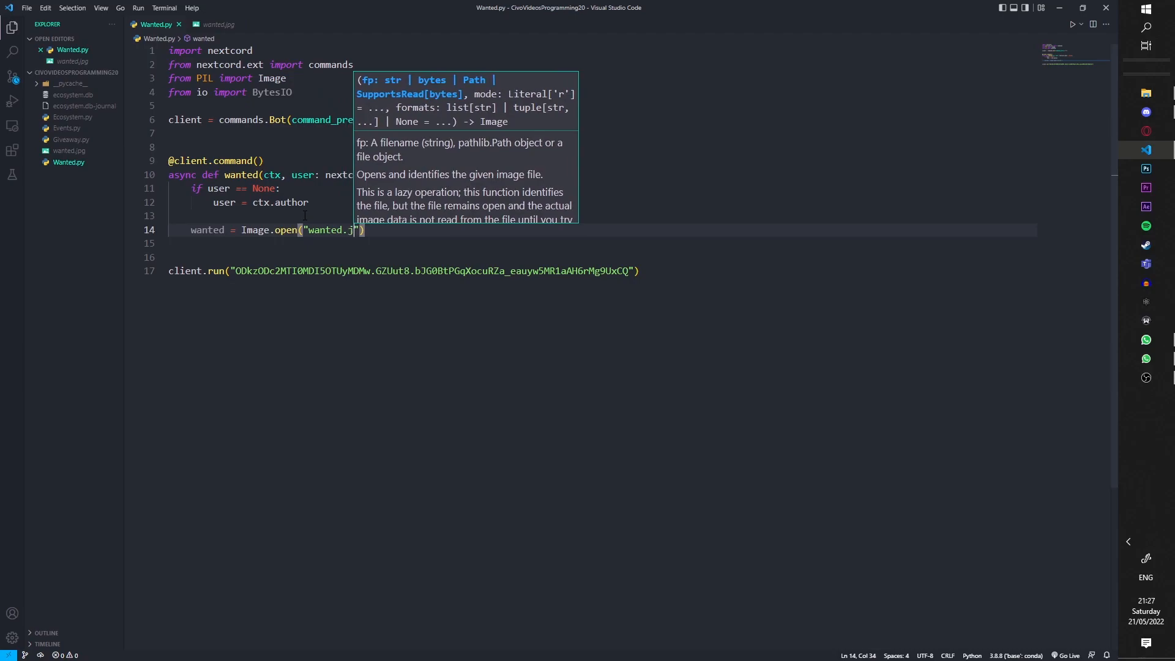
text(pg)
key(enter)
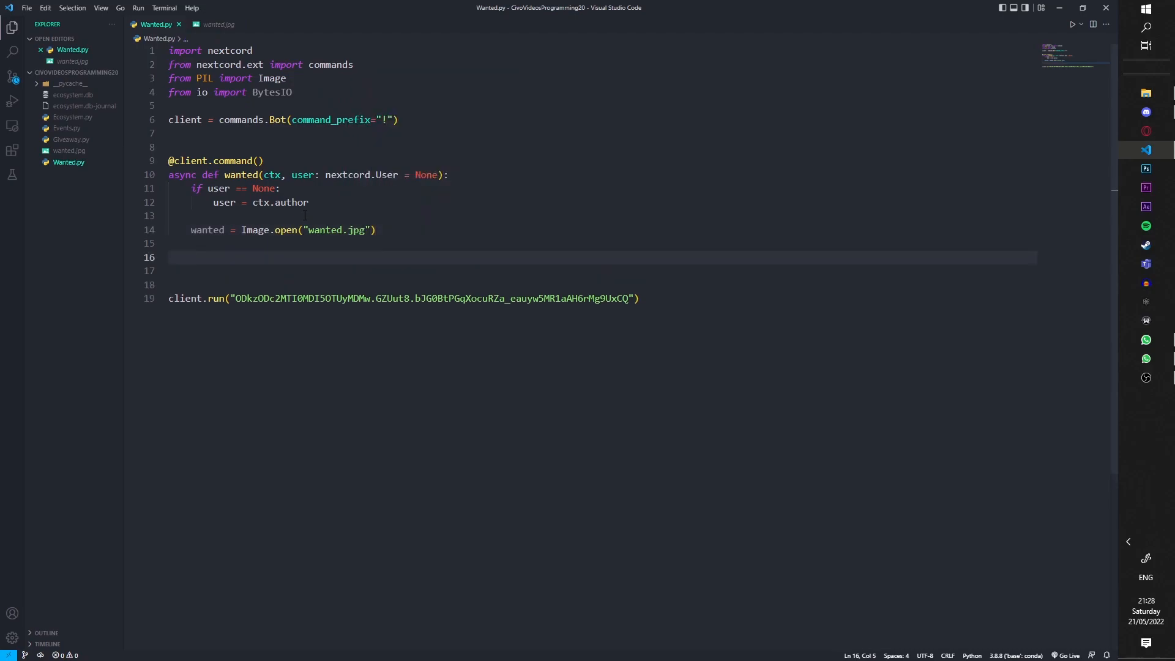
- Read the avatar into memory with data = BytesIO(await user.display_avatar.read())
text(dat)
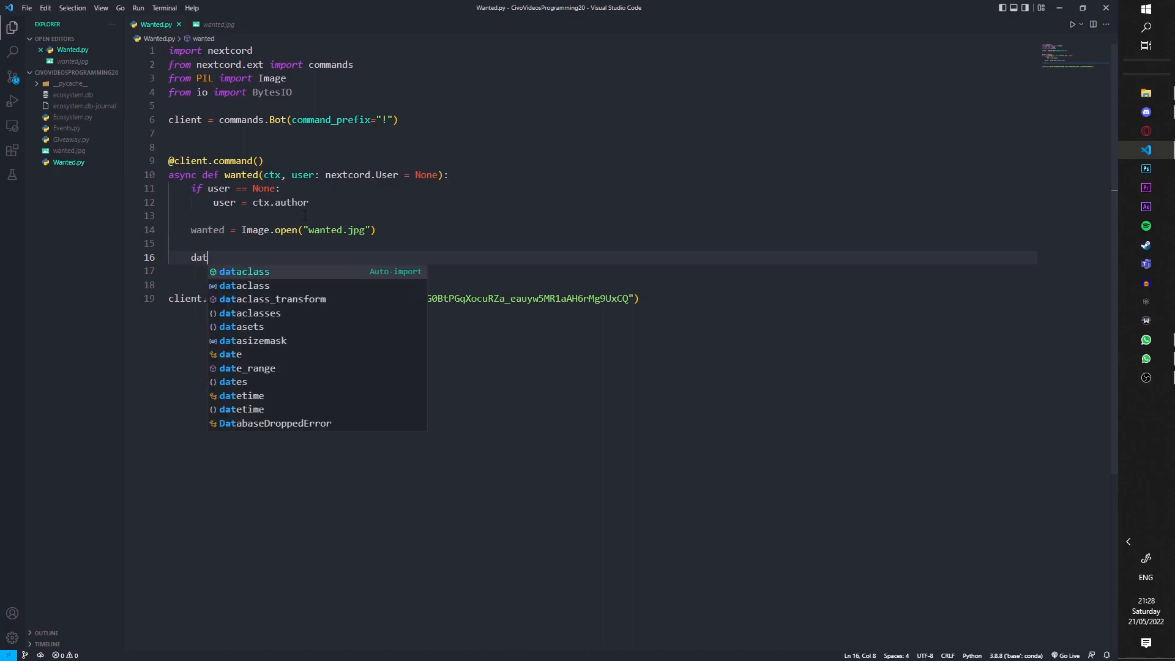
text(a = BytesIO)
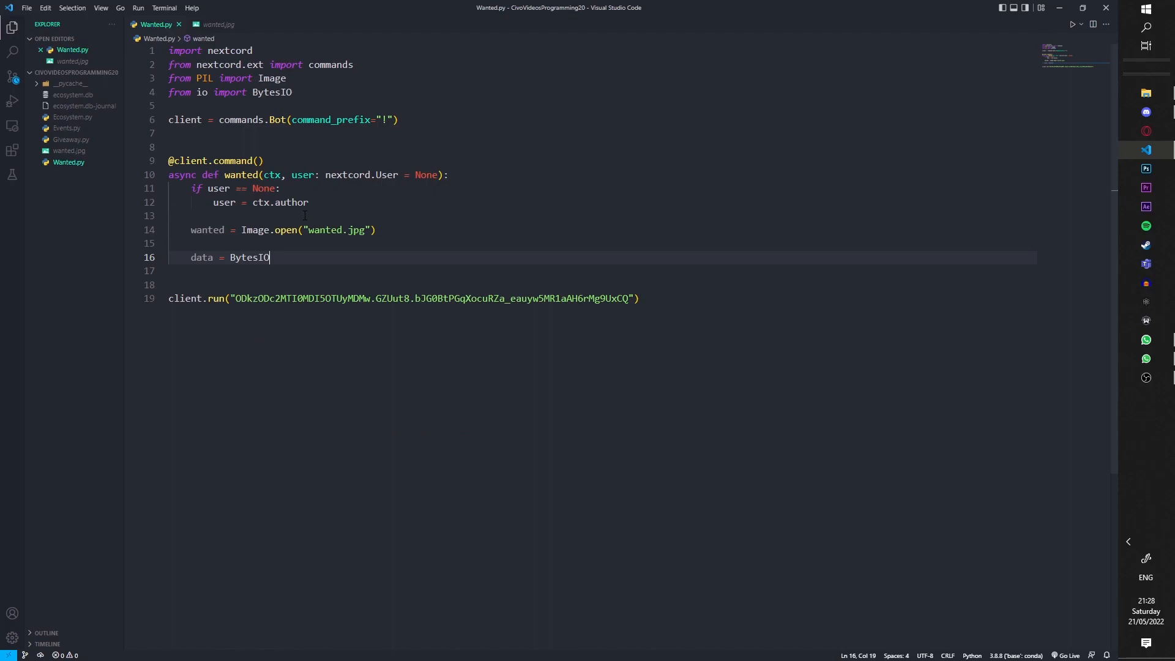
text((a)
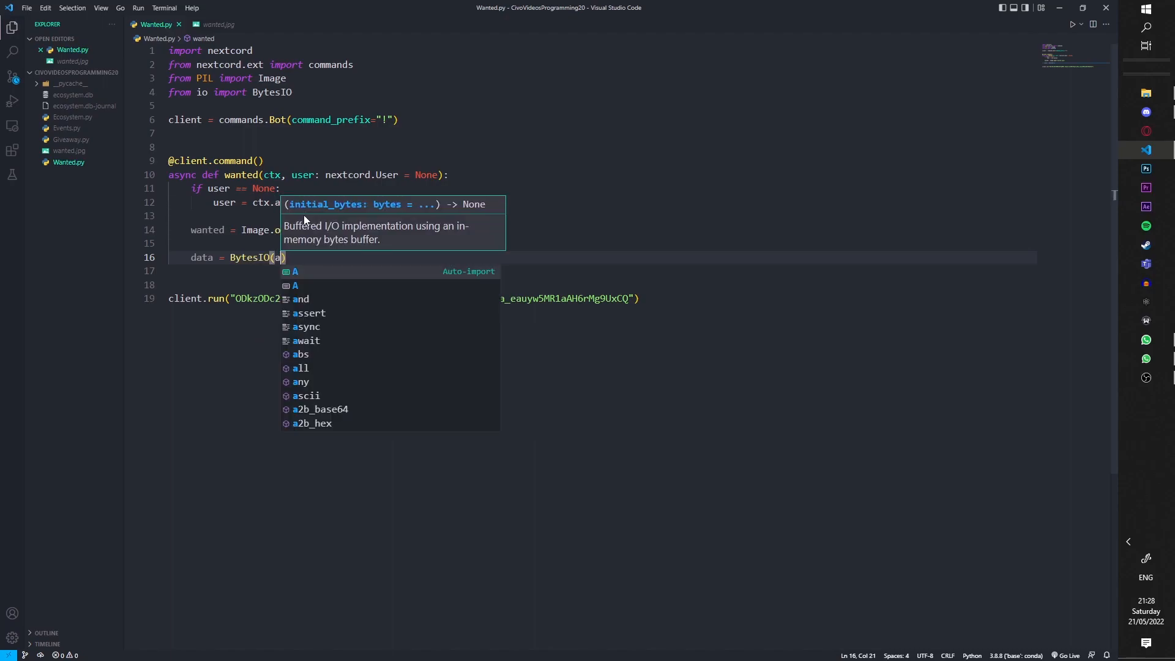
text(wait us)
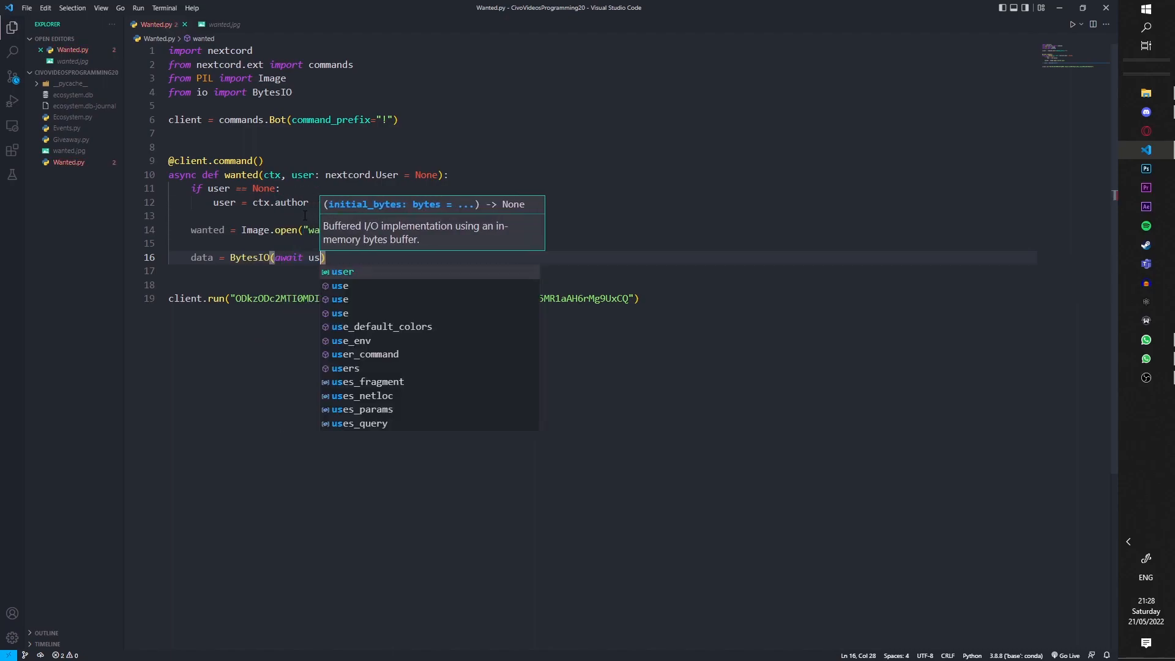
text(.display_avatar.read()
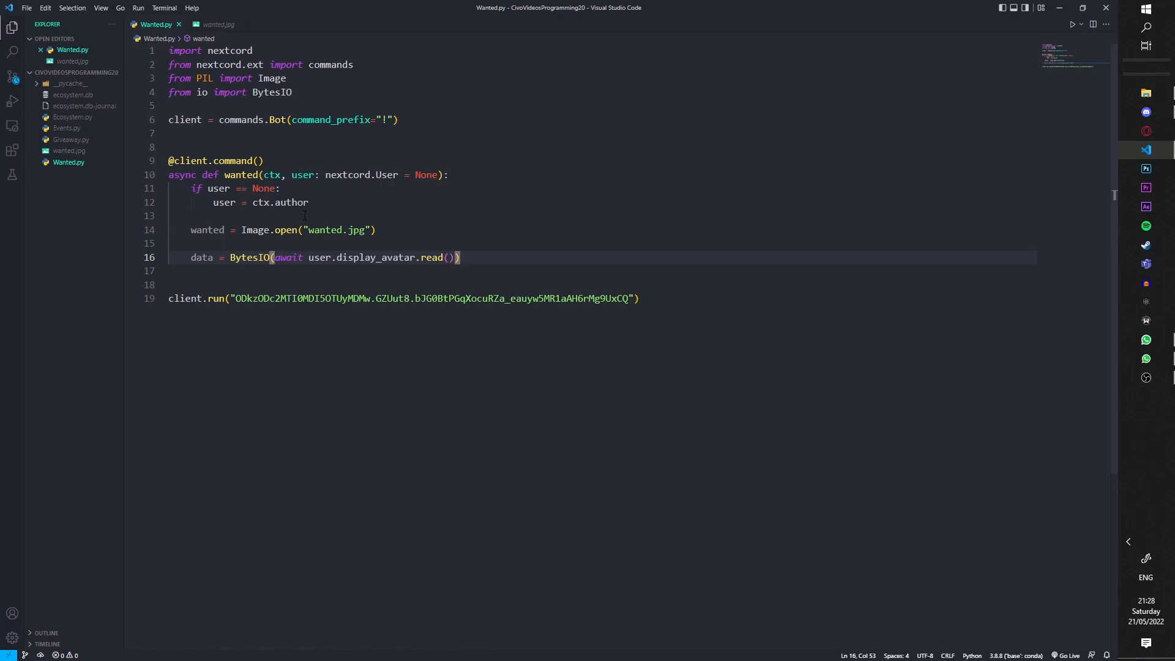
- Open the avatar bytes as an image with pfp = Image.open(data)
text(pfp = I)
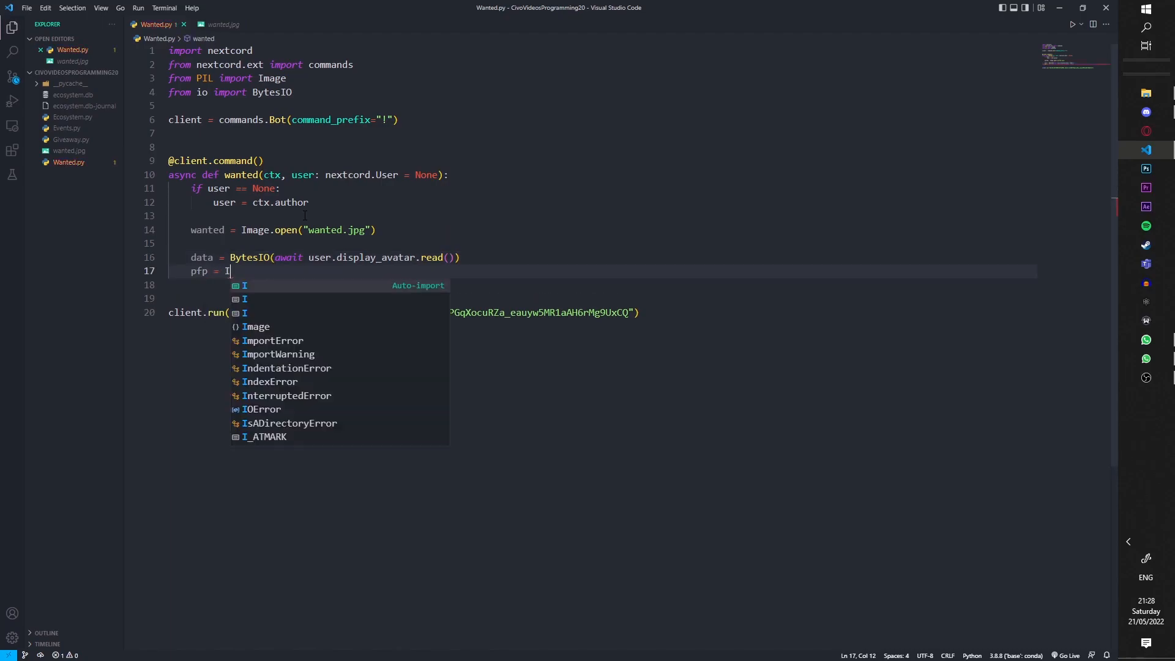
text(mage.open(data)
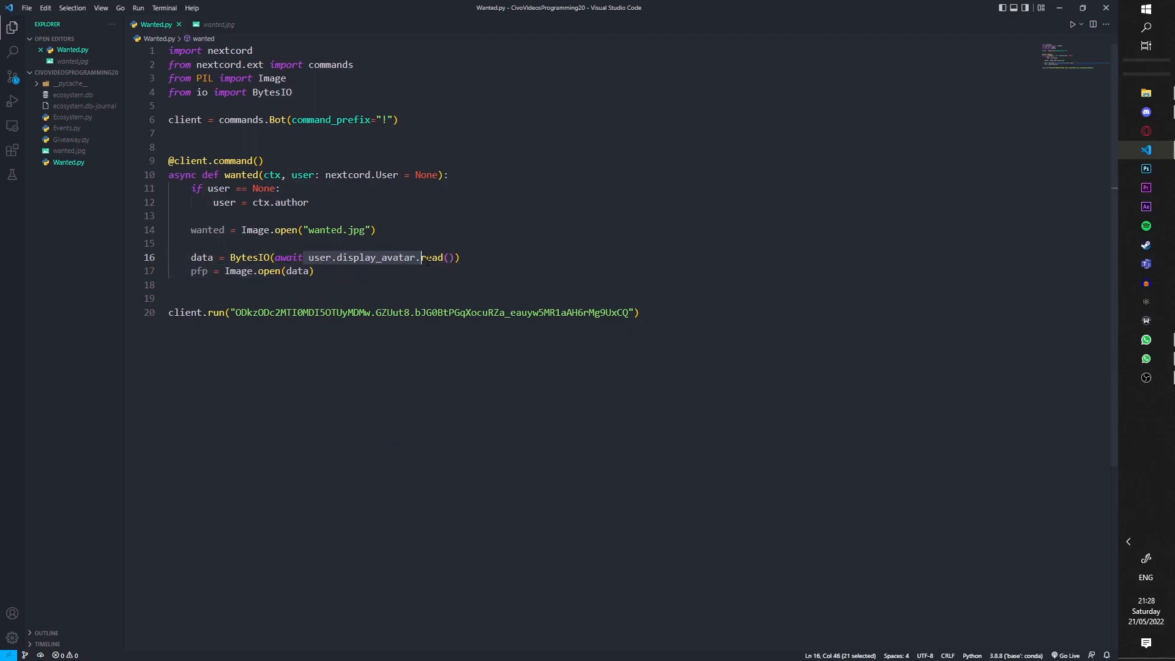
double_click(199, 271)
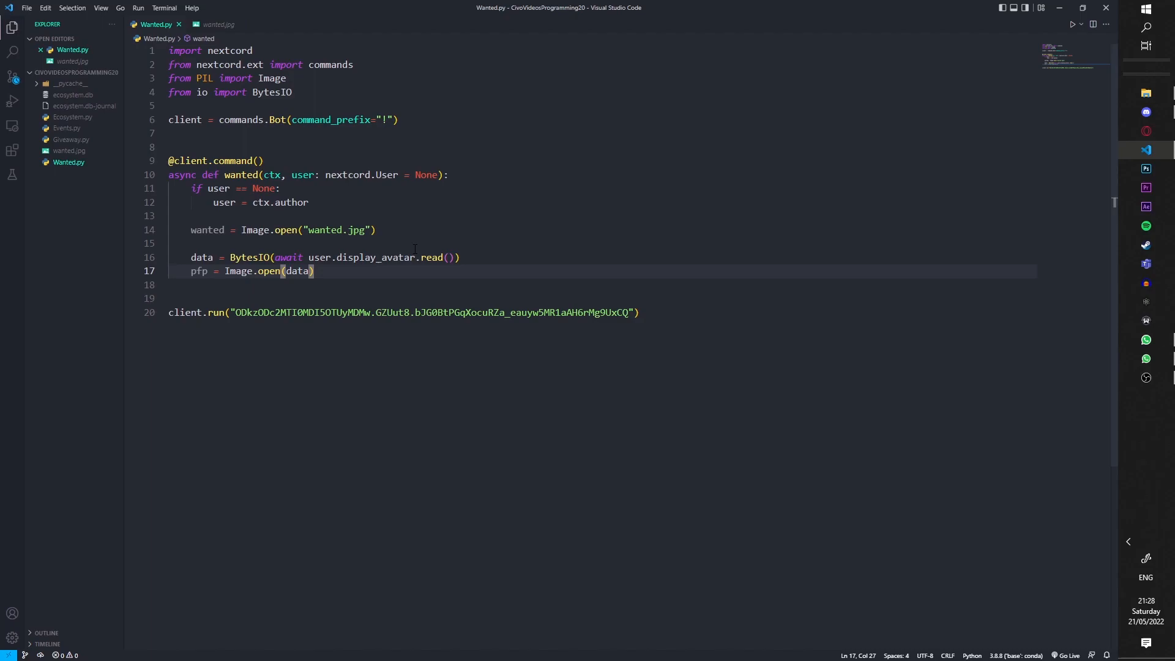
key(Enter)
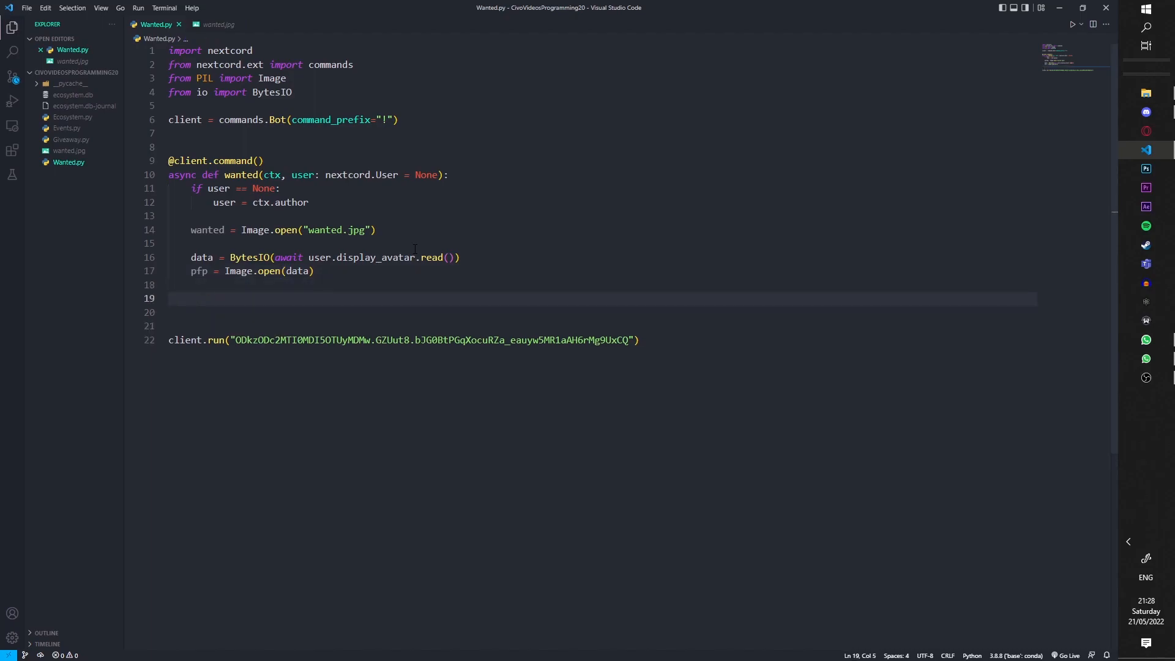
- Resize the avatar with pfp = pfp.resize((177, 177))
text(pfp =)
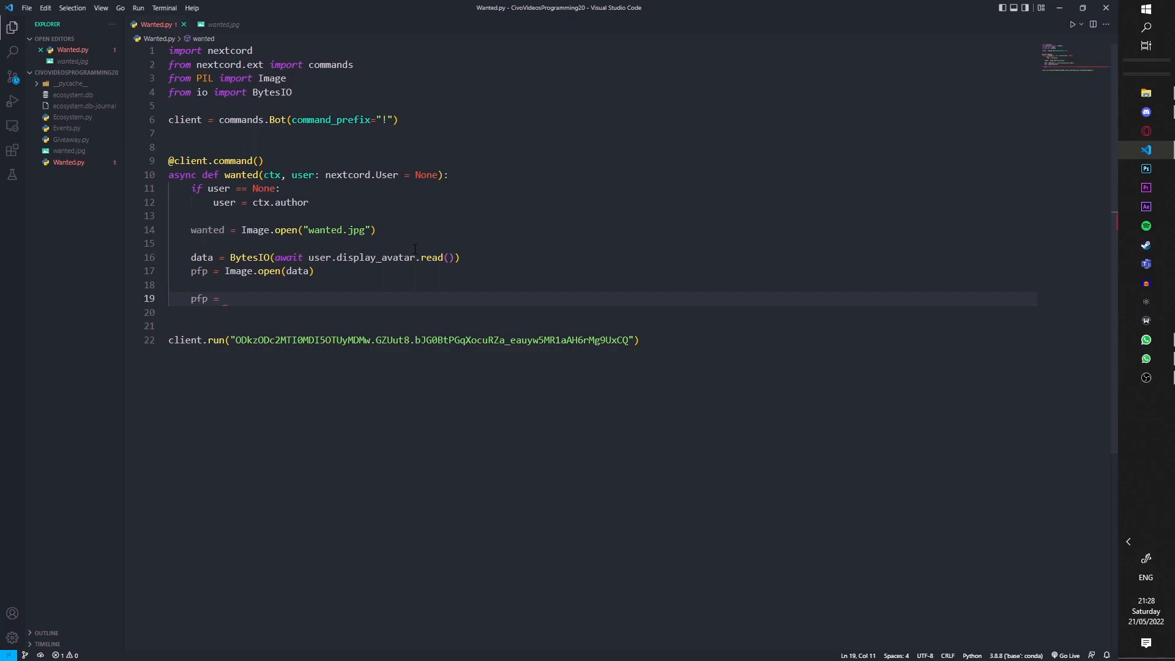
text(pfp.resize()
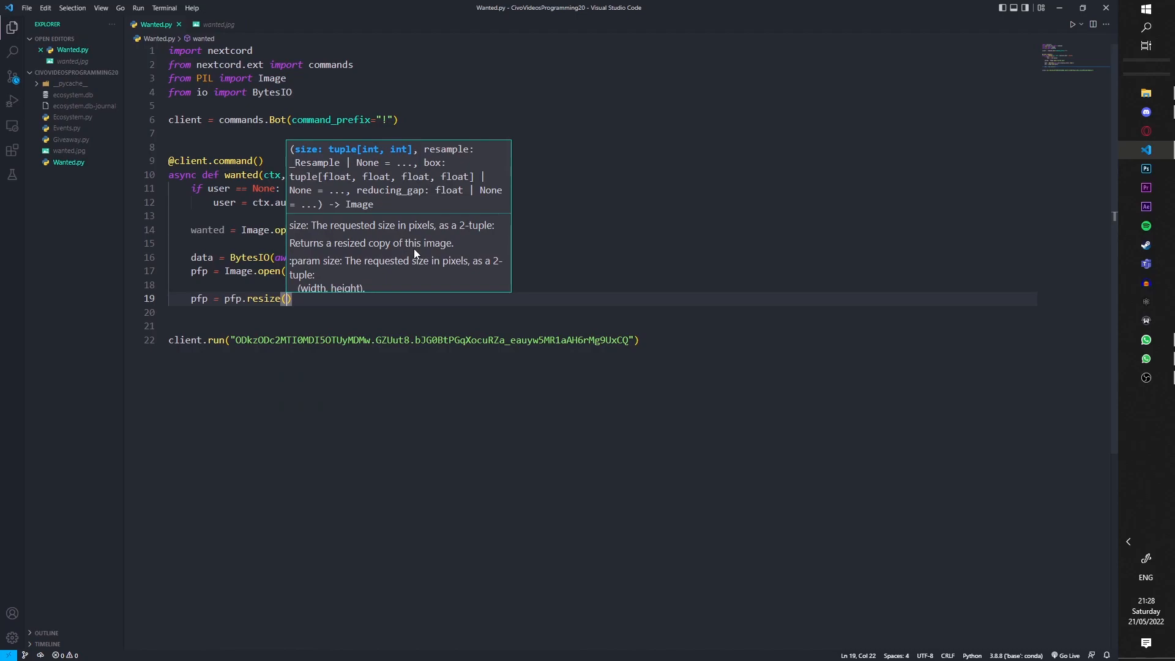
text(177)
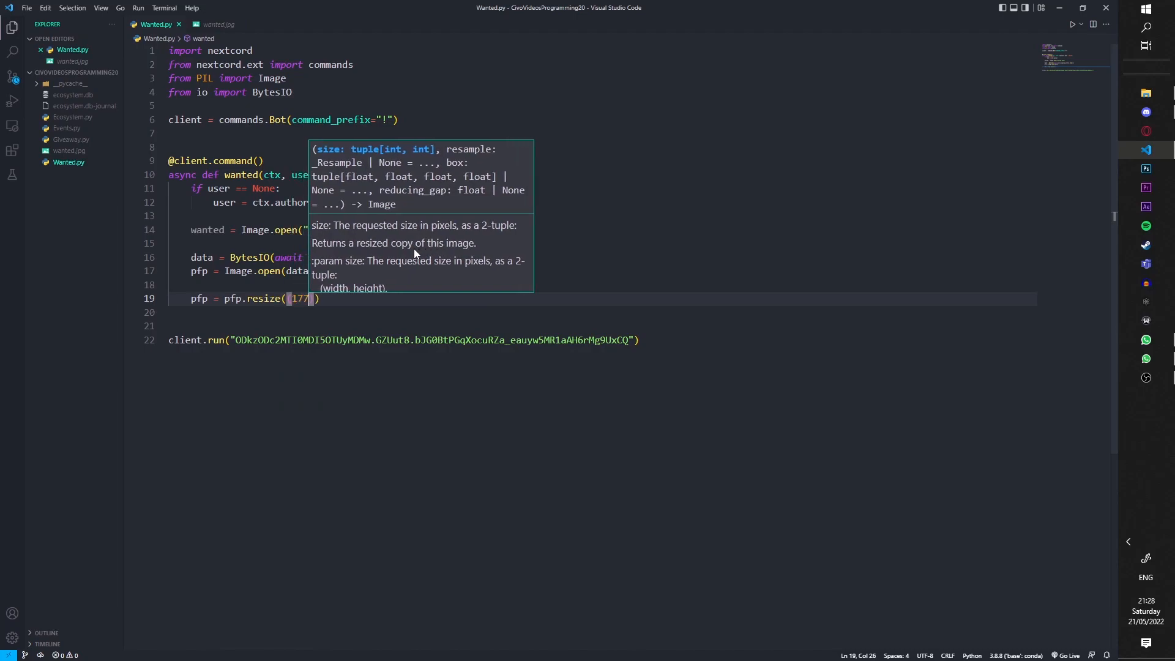
key(enter)
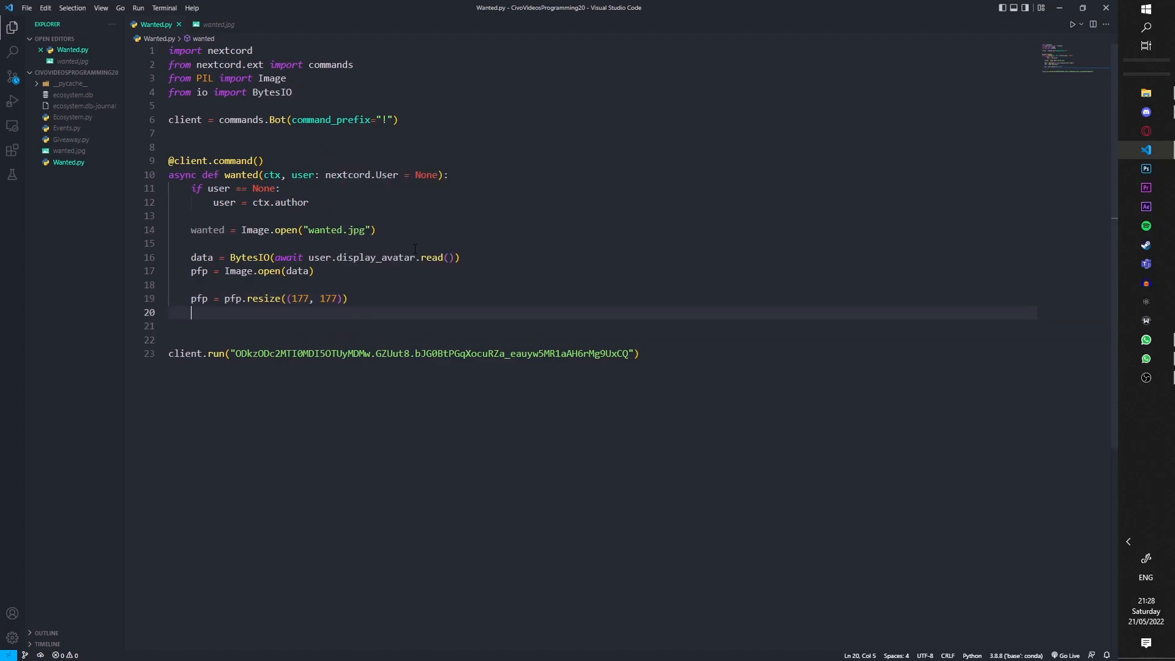
text(w)
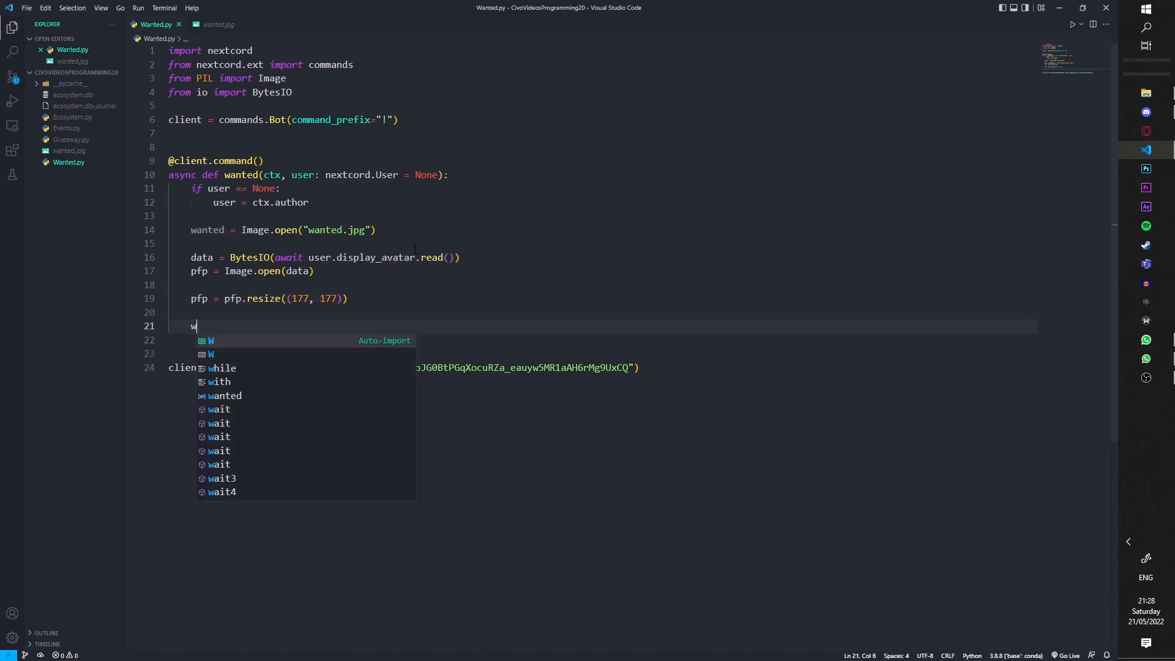
- Paste the avatar onto the poster with wanted.paste(pfp, (120, 212))
text(anted.paste()
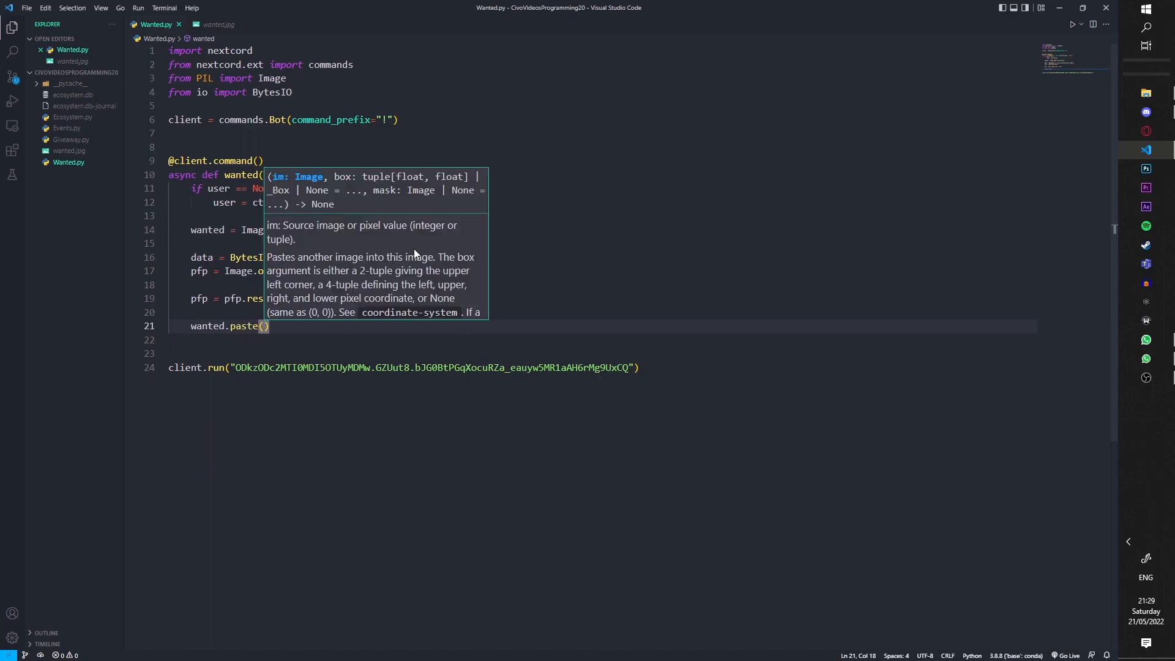
text(pfp, ()
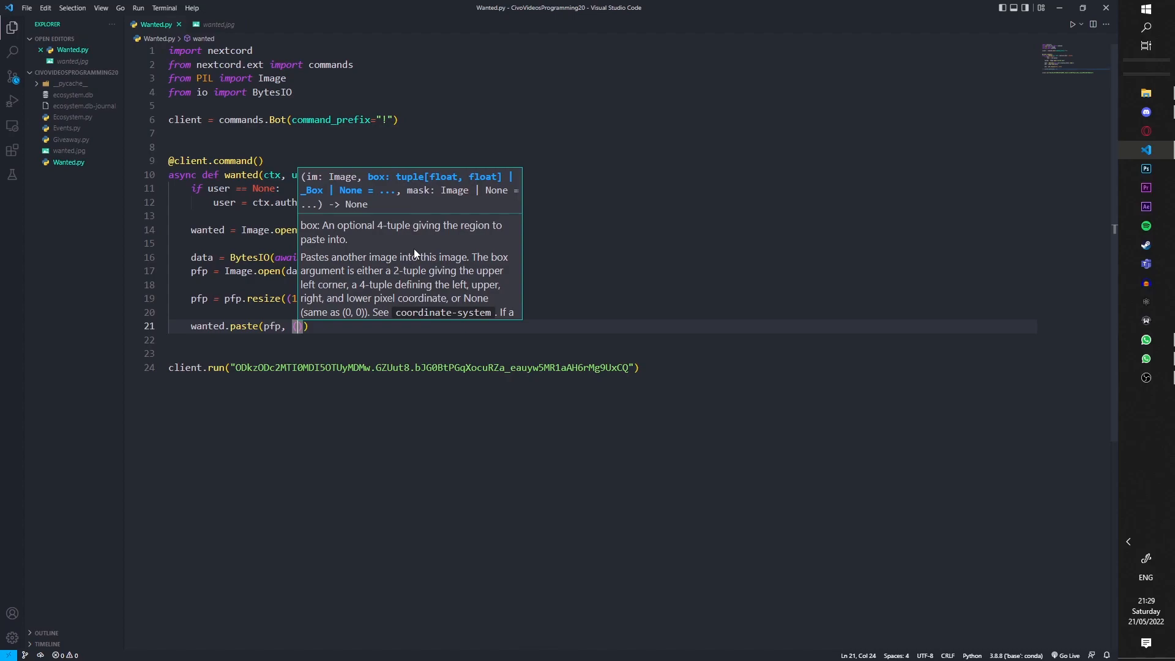
text(120)
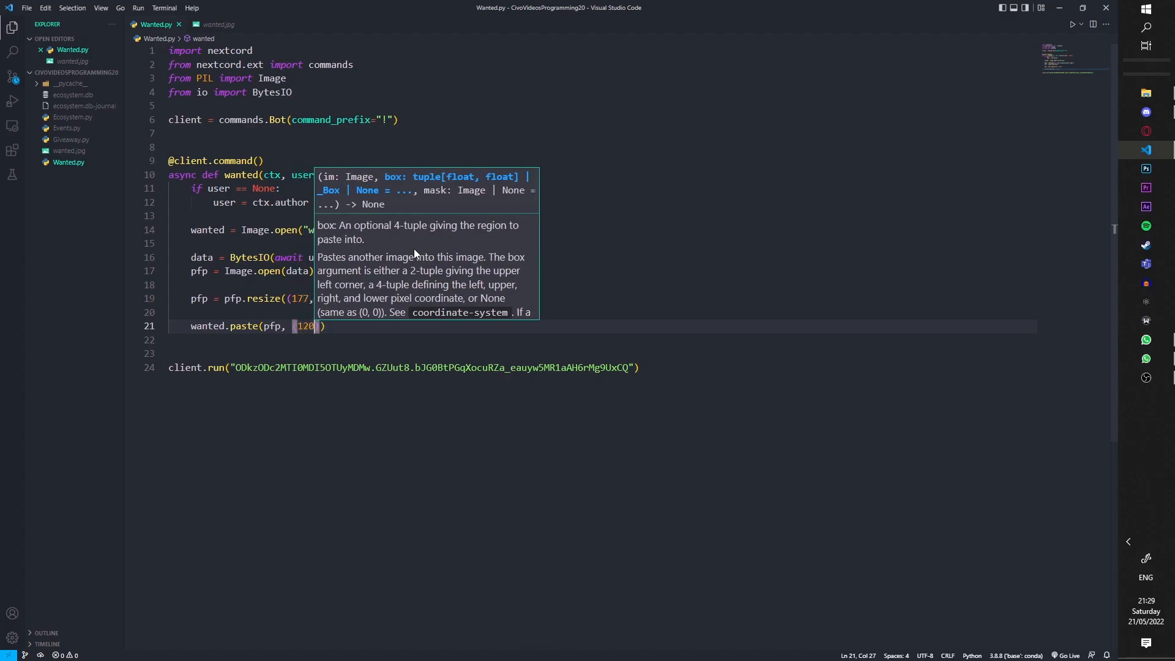
text(, 212)
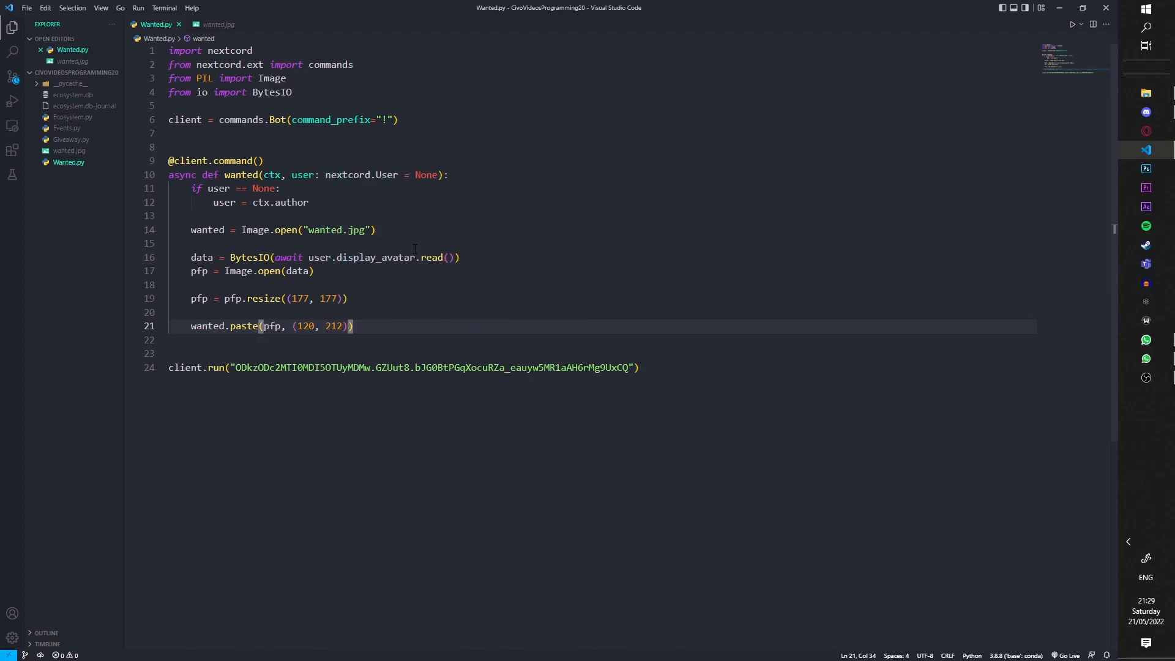
text(wanted.save)
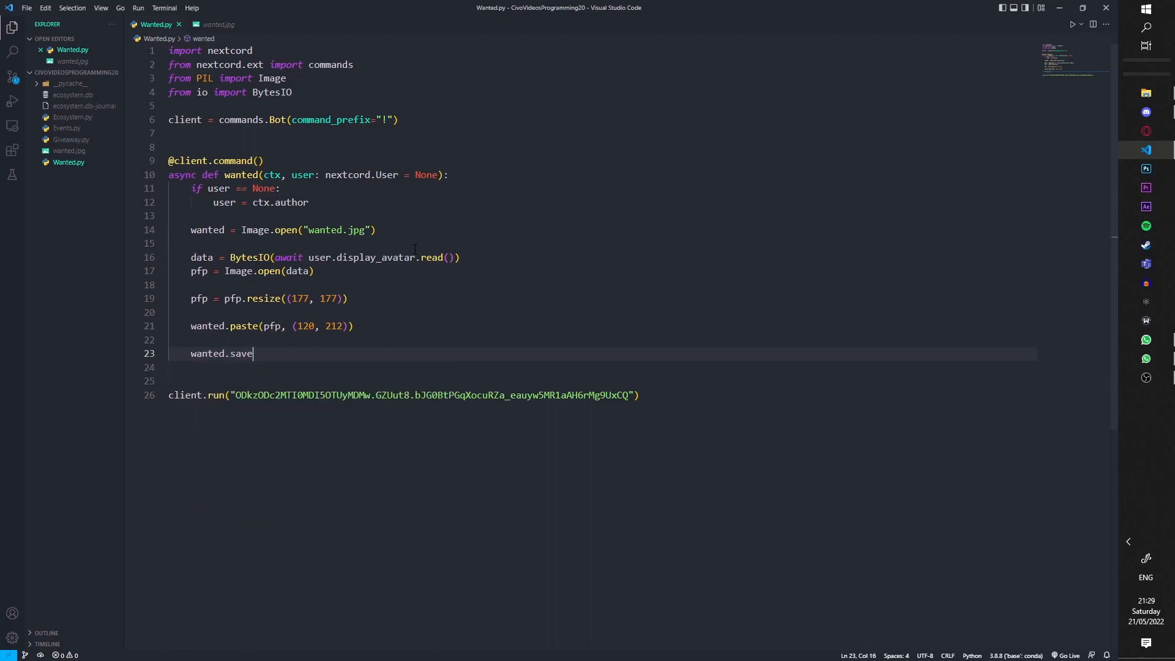
- Save the finished poster with wanted.save("profile.jpg")
text((")
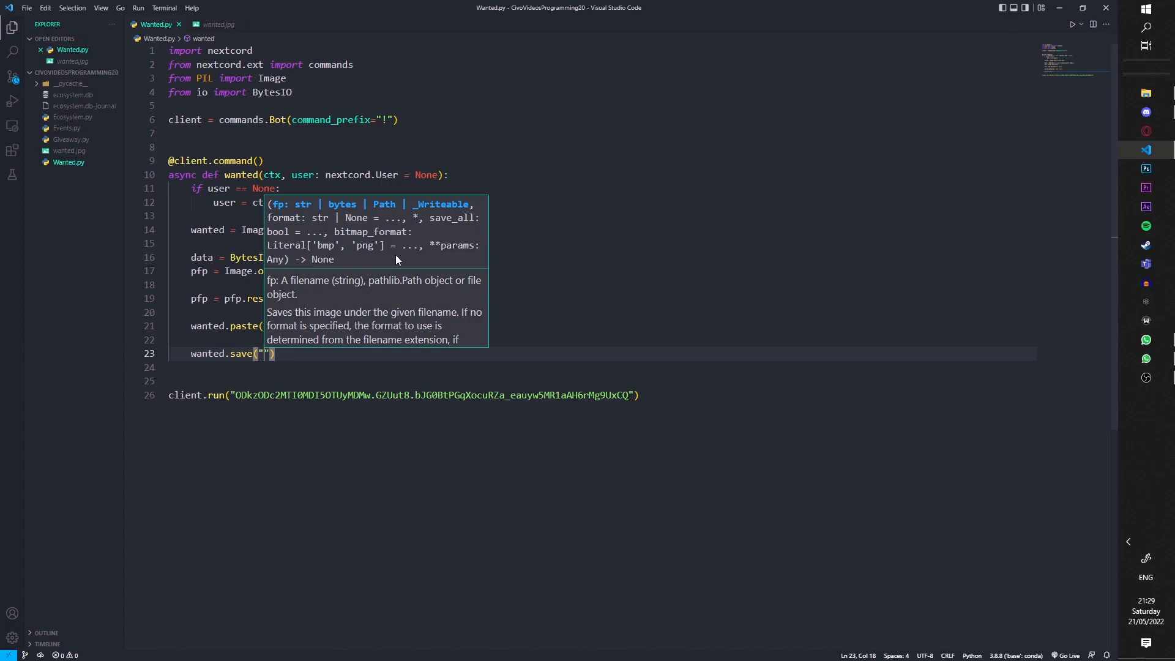
text(profile.j)
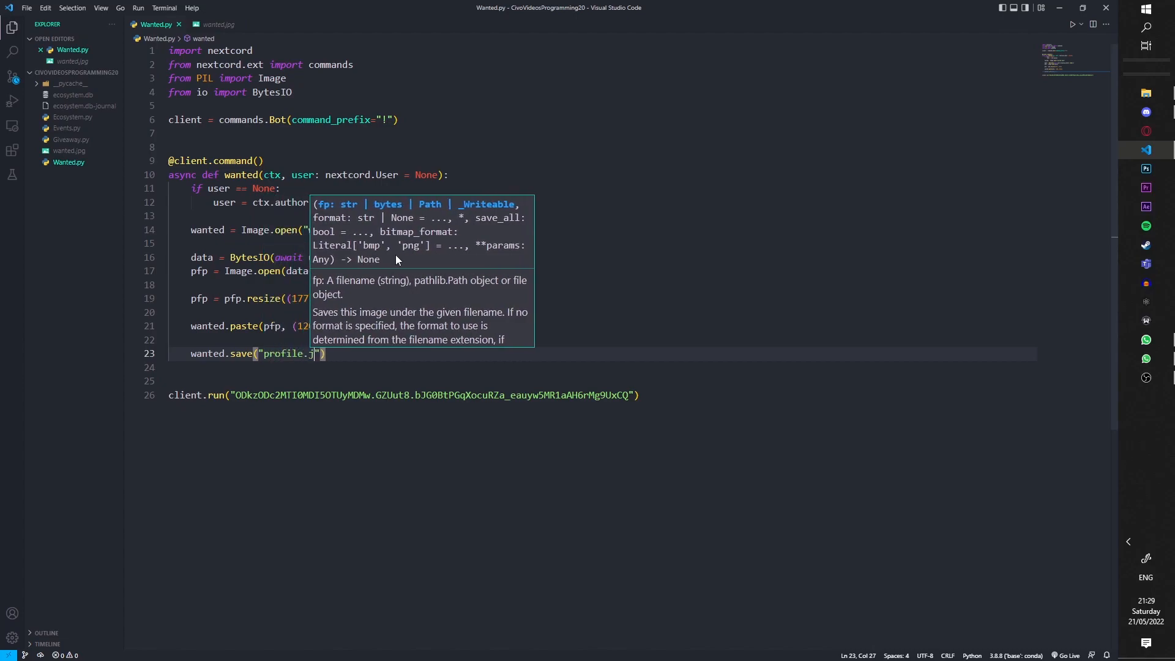
click(42, 220)
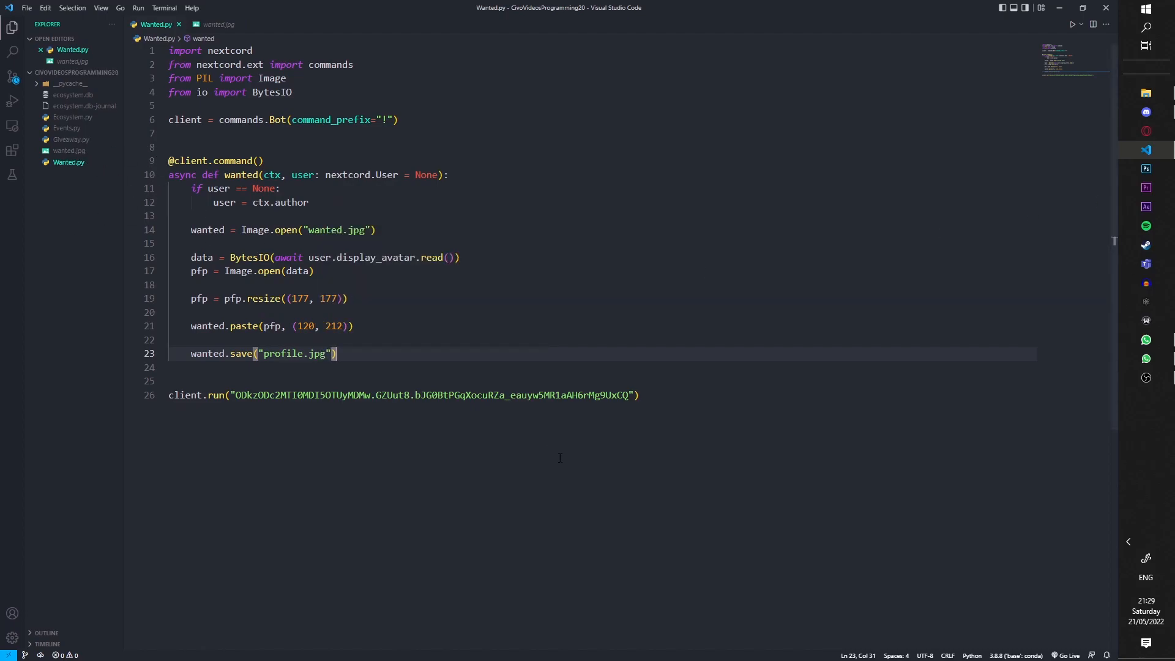
mouse_move(362, 356)
text(await)
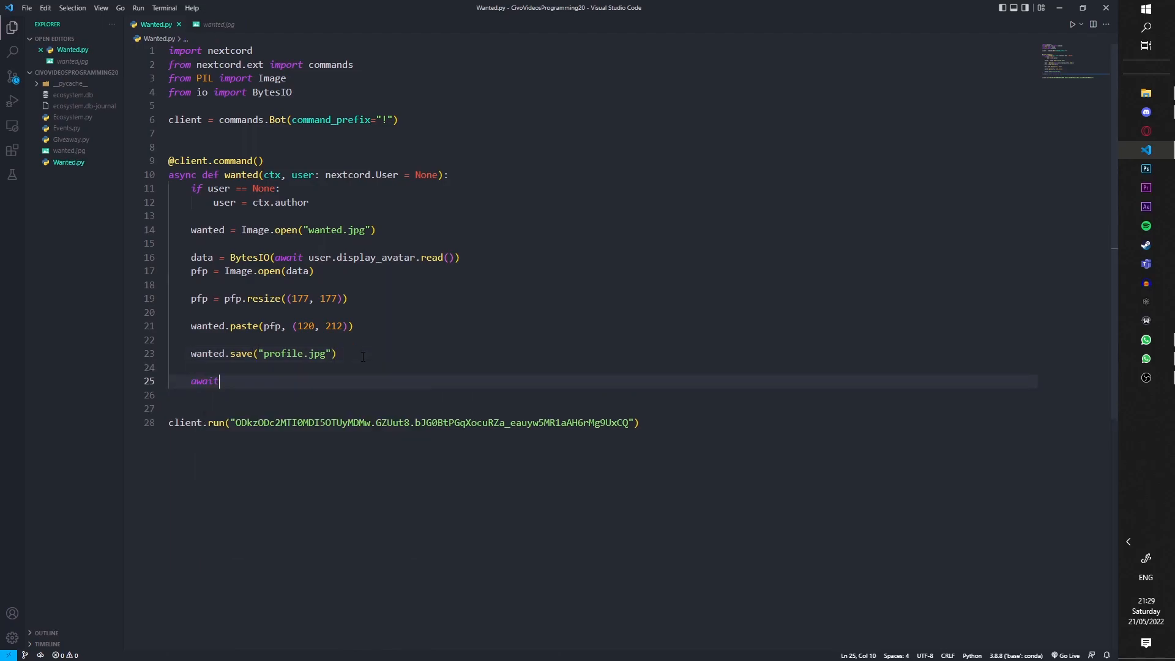
- Reply to the user with await ctx.reply(file=nextcord.File("profile.jpg"))
text(ctx.r)
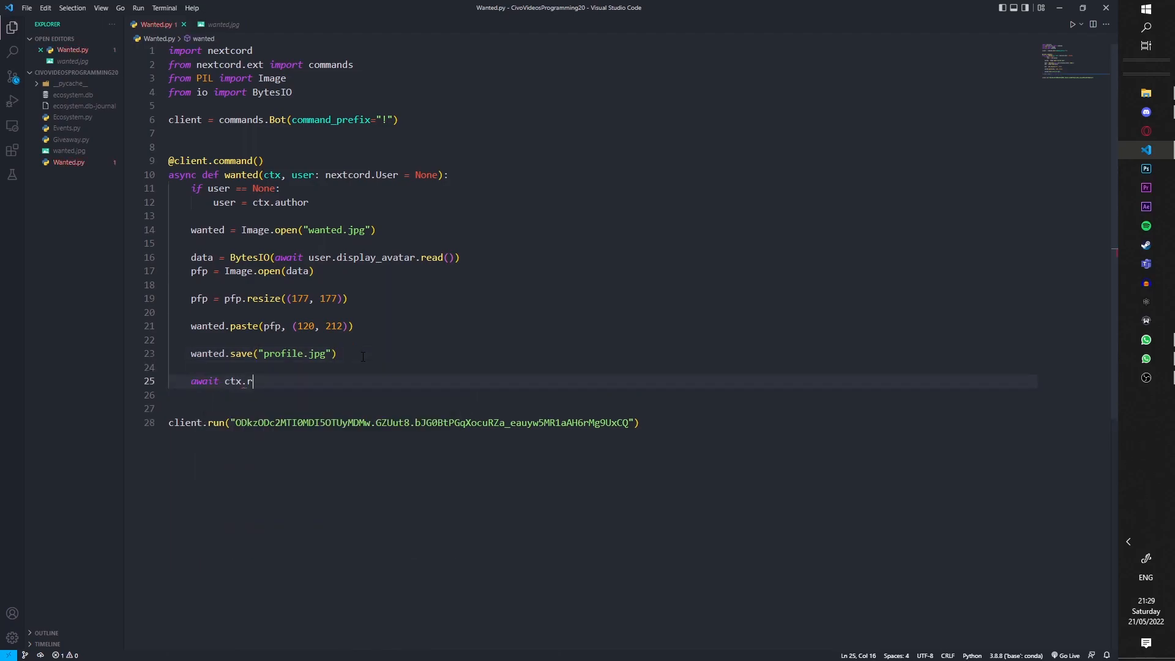
text(eply())
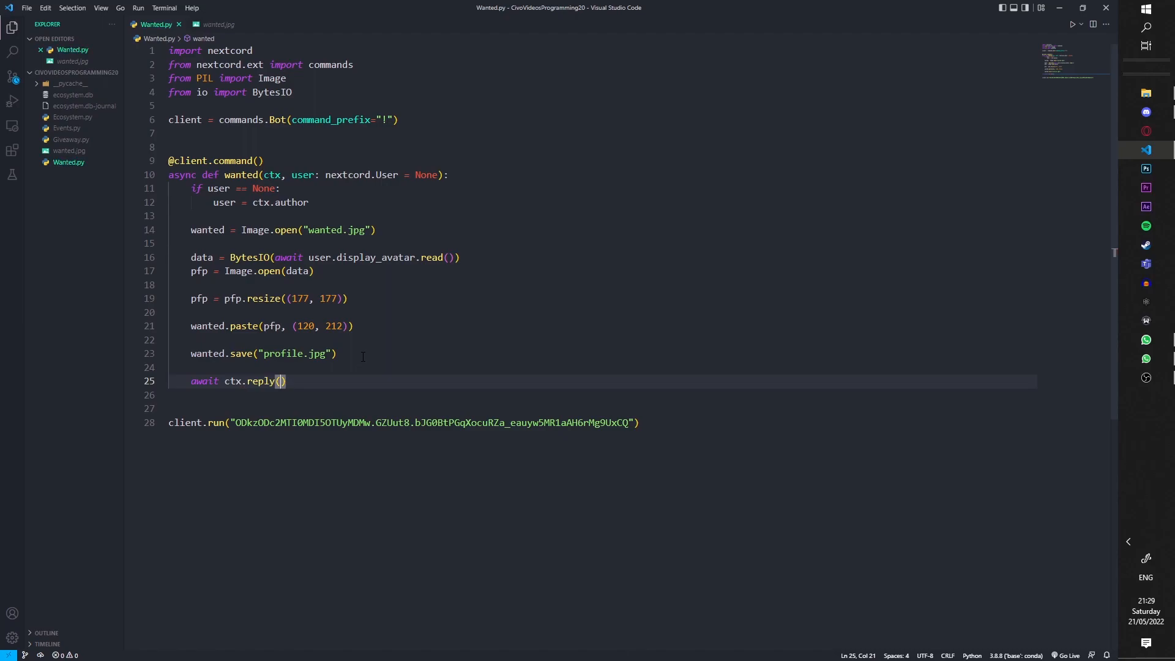
text(file=)
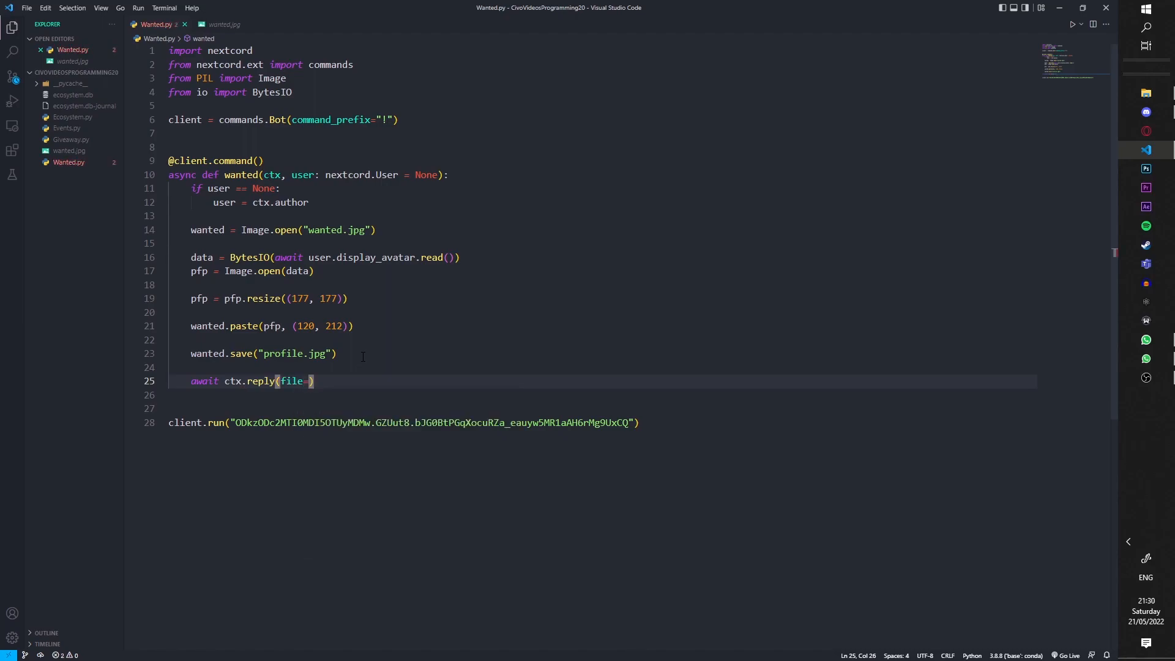
text(nextcord)
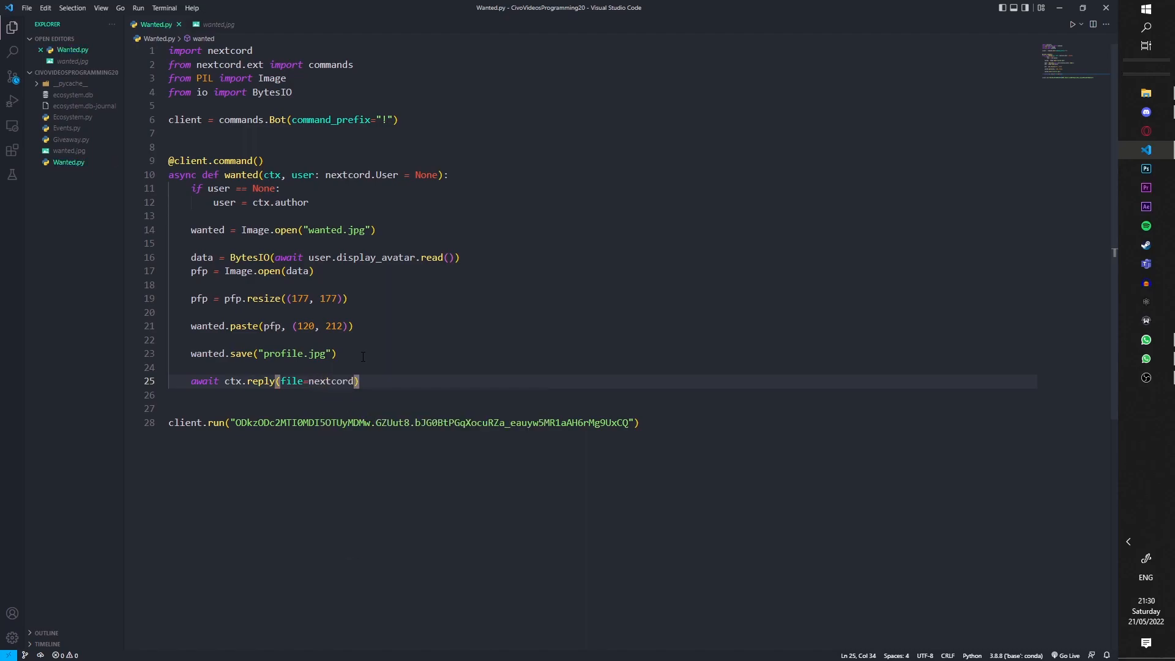
text(.file)
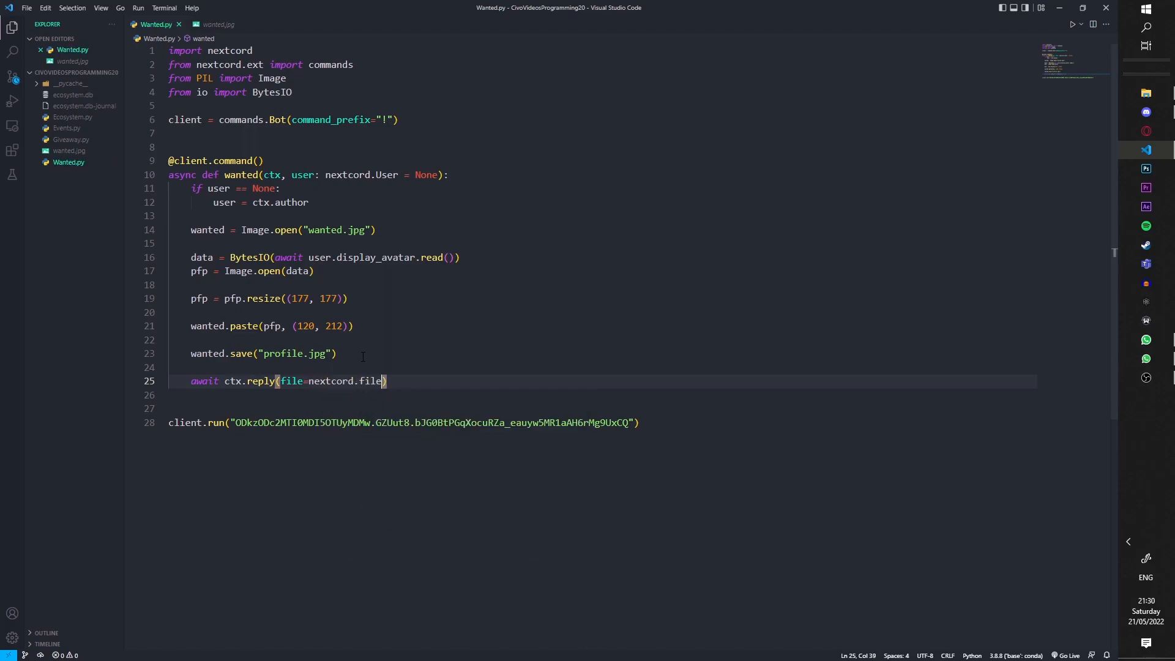
text(Fi)
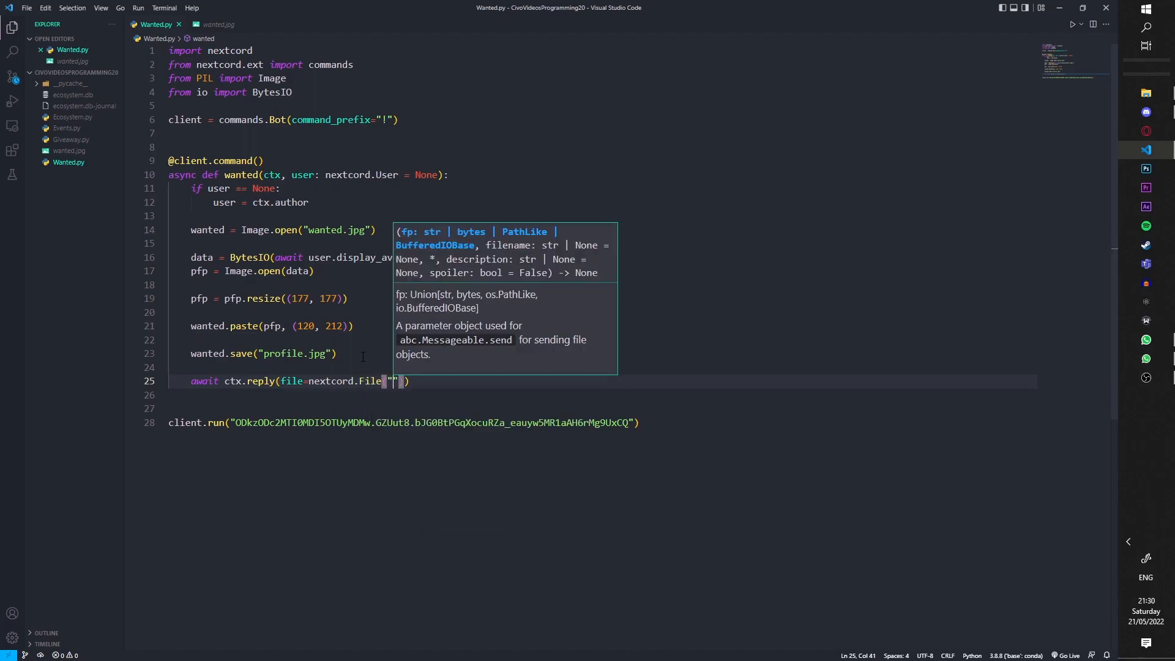
text(pr)
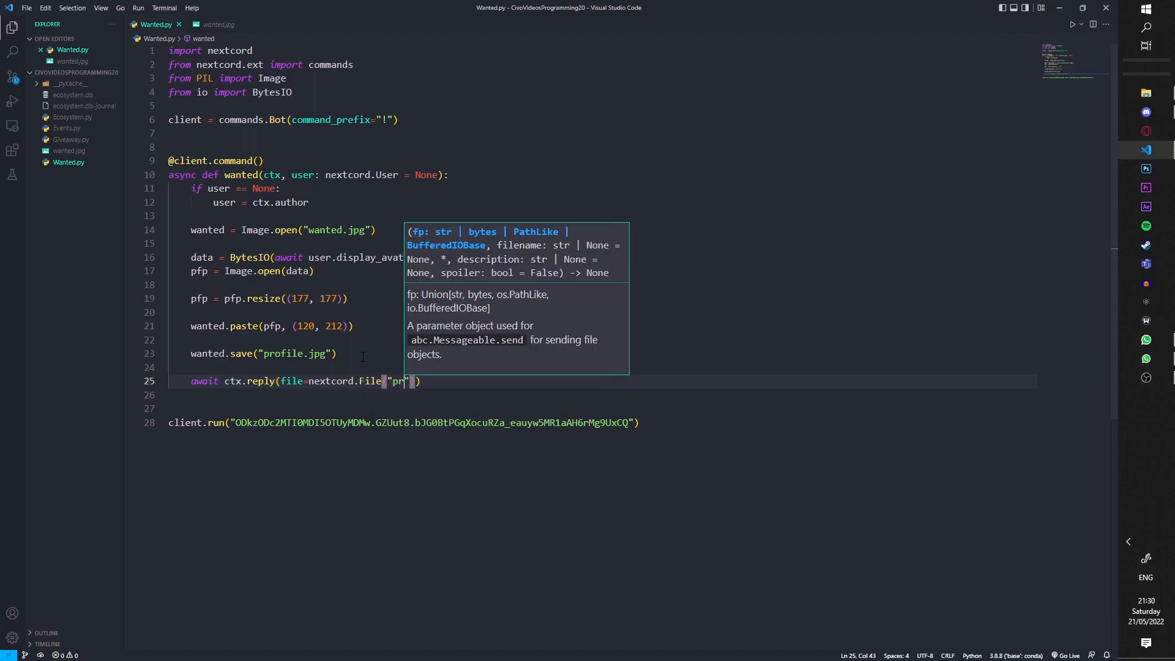
text(ofile)
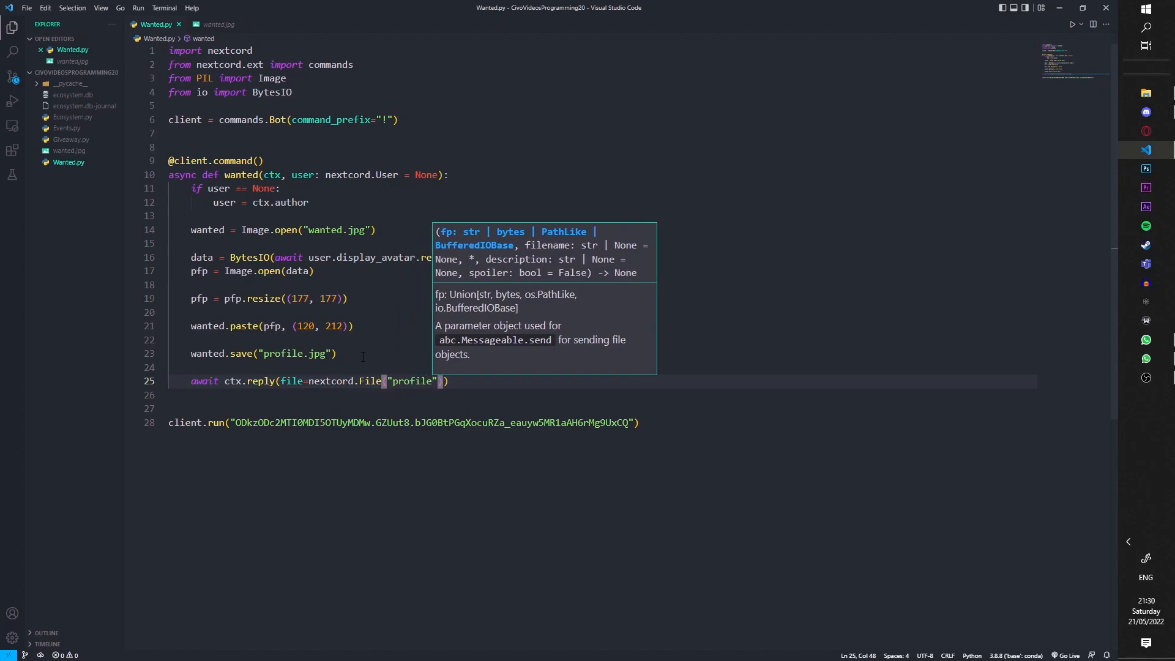
text(.jpg)
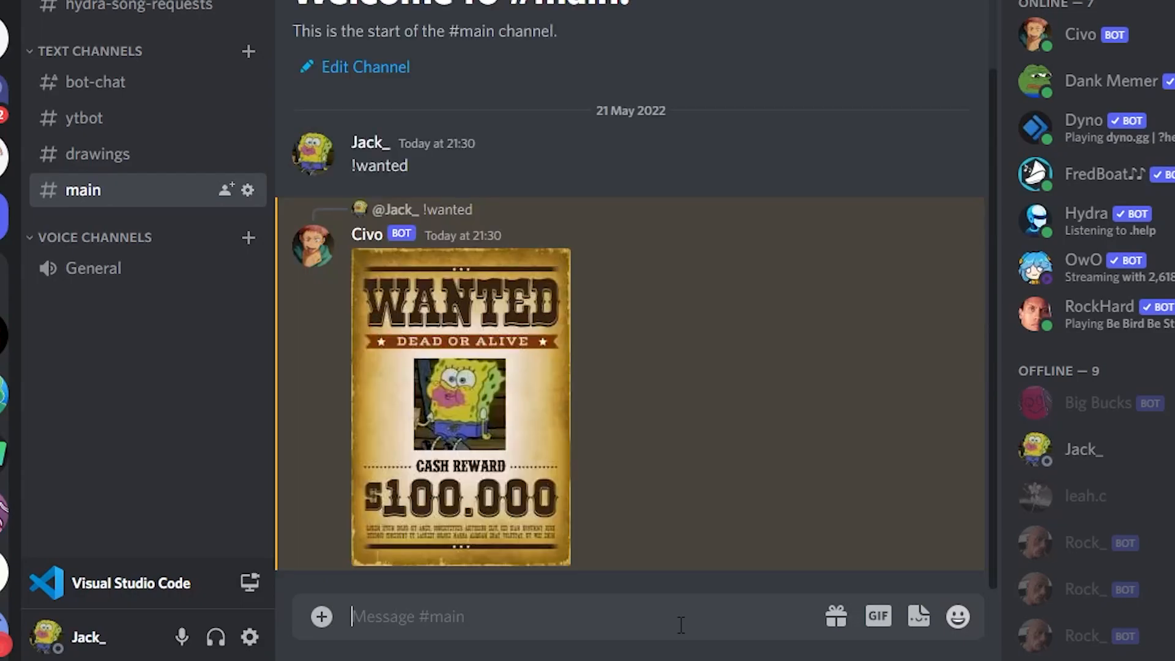
- View the bot's wanted poster reply showing the sender's own avatar in #main
click(460, 405)
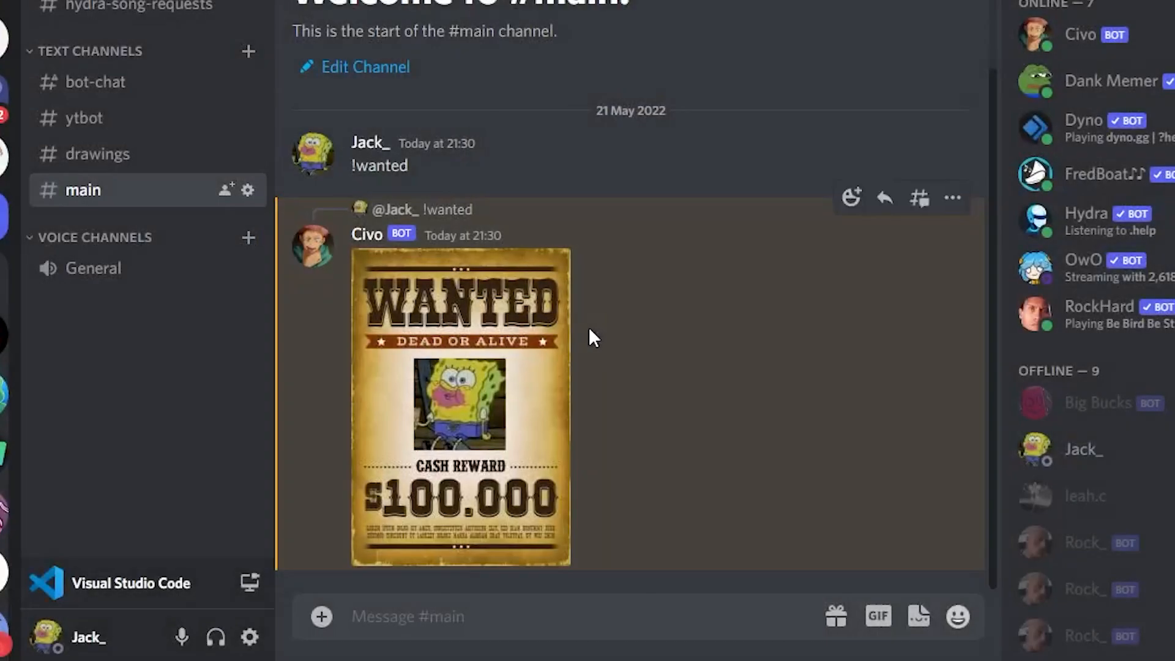
mouse_move(561, 649)
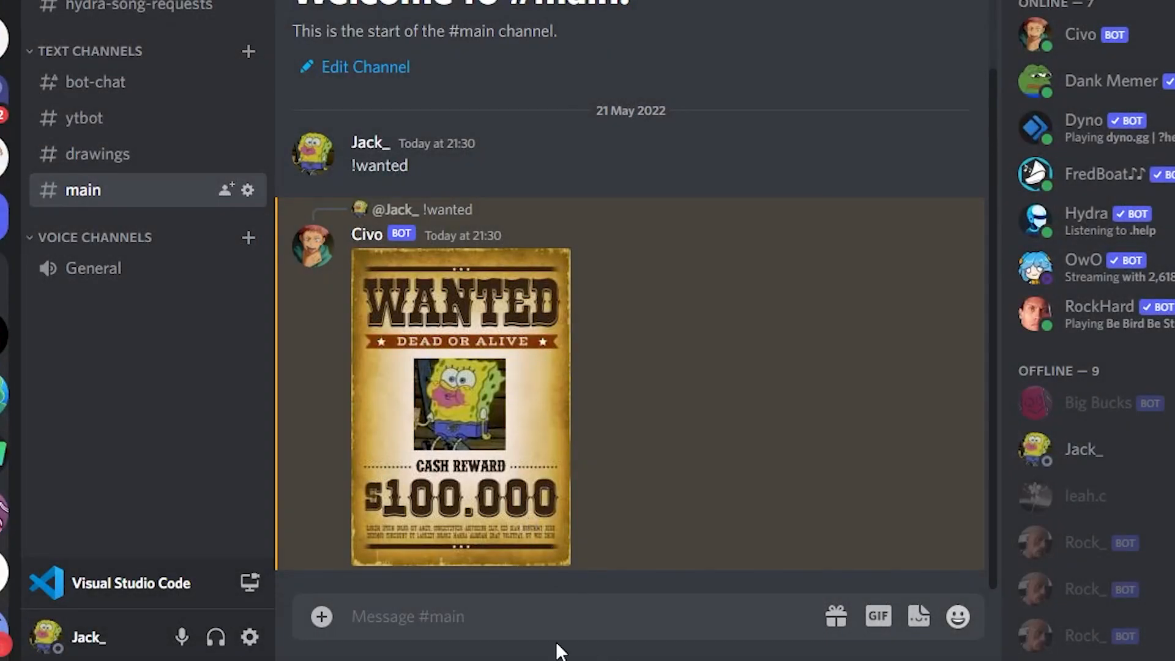
text(!wanted @)
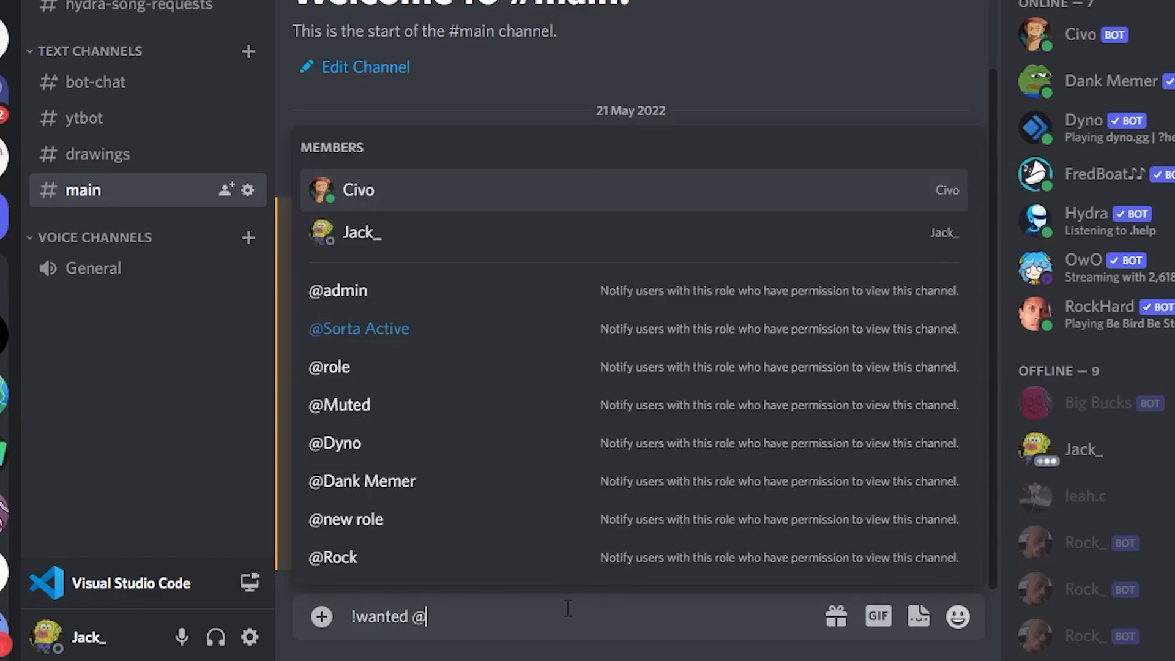
text(rop)
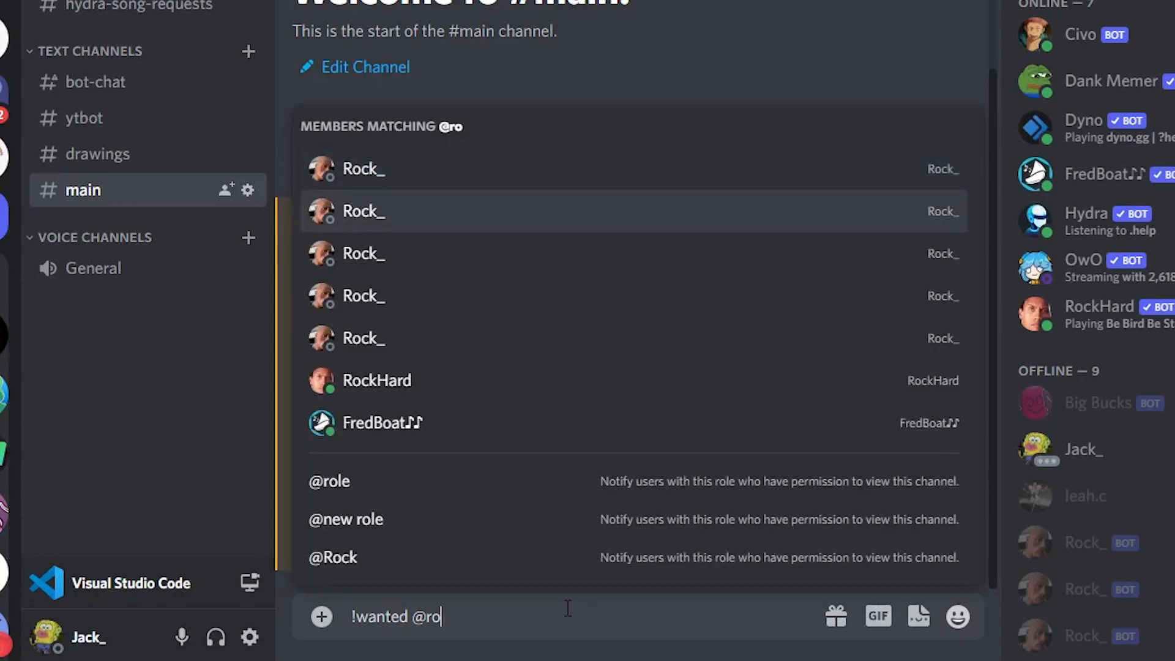
key(Return)
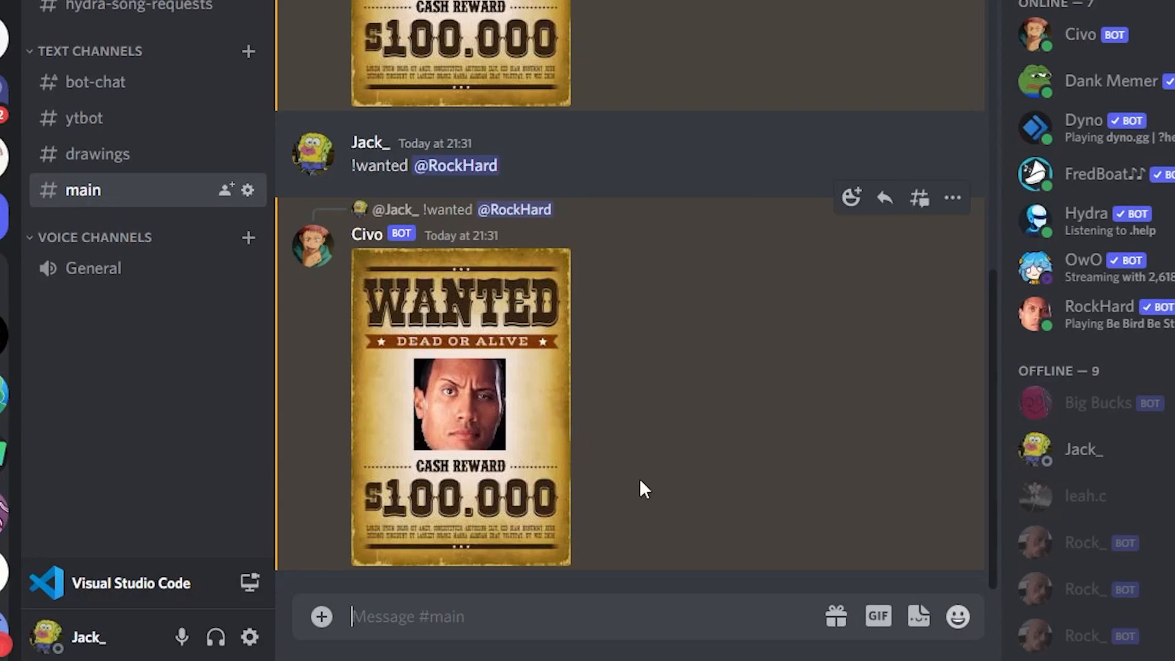
mouse_move(586, 535)
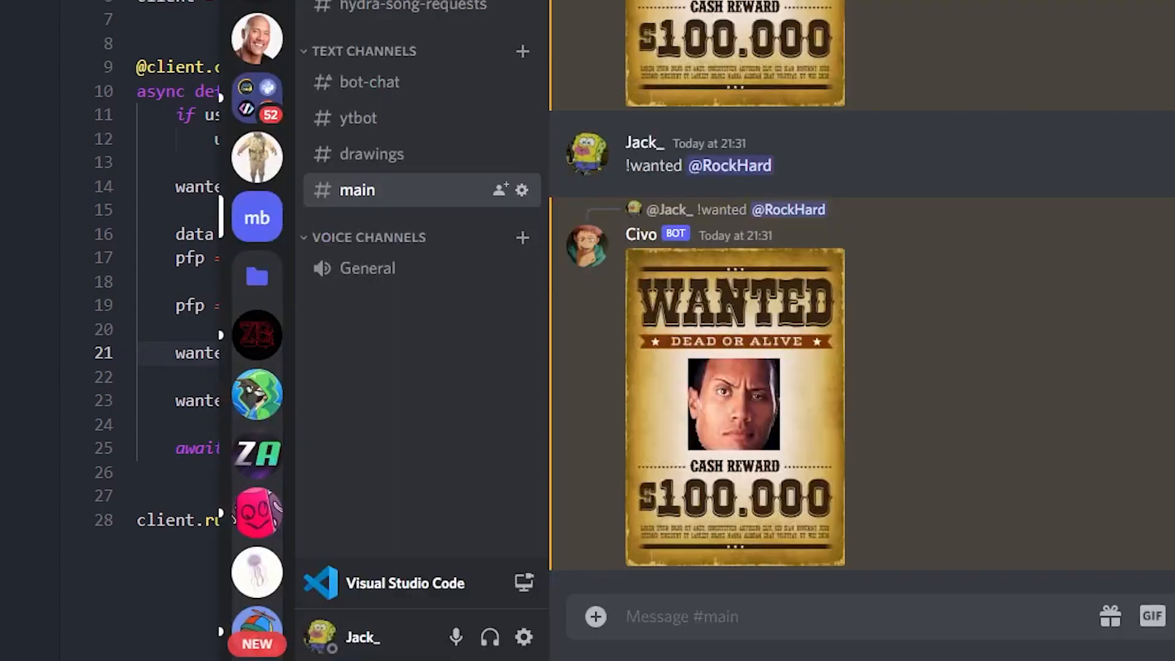
mouse_move(678, 515)
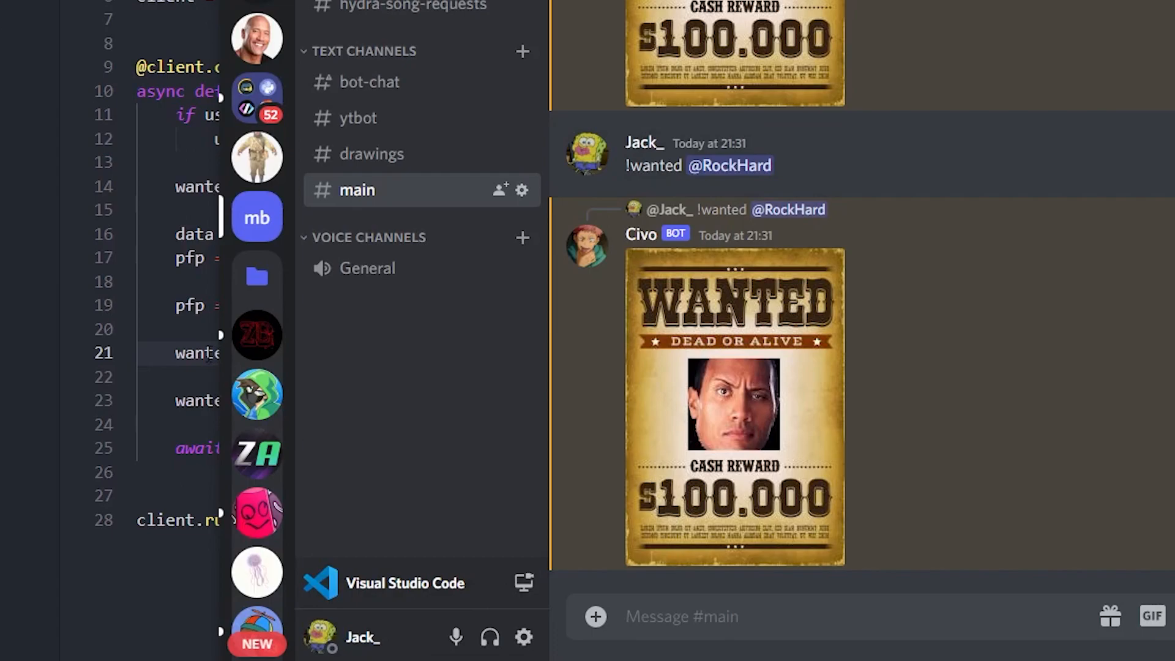
mouse_move(257, 393)
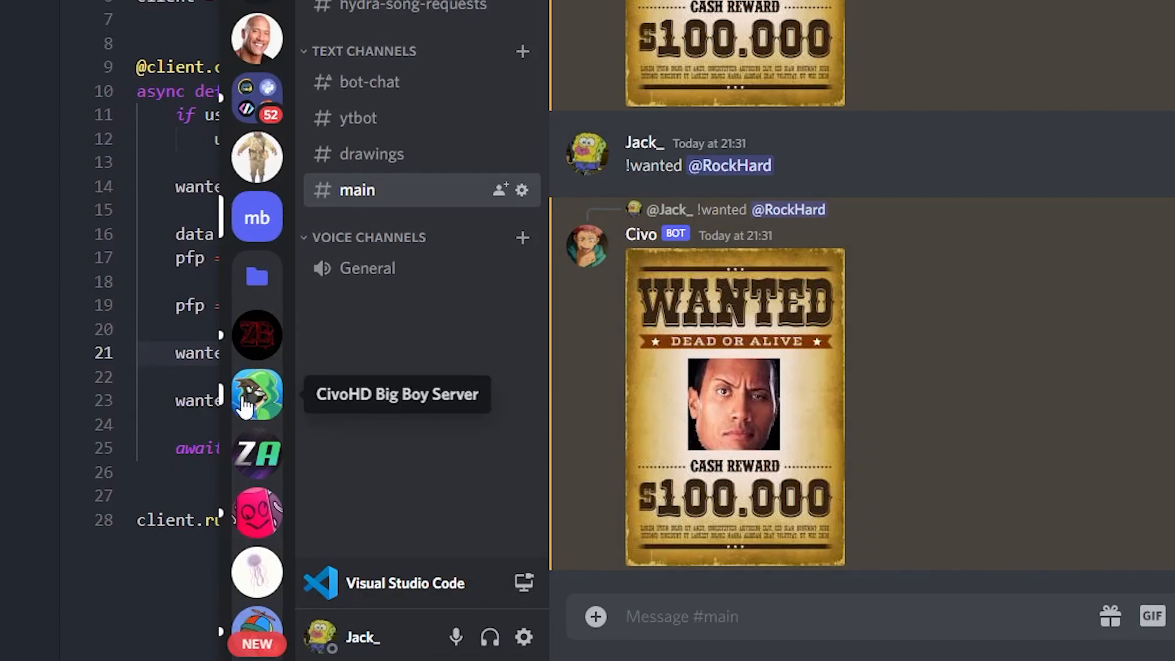